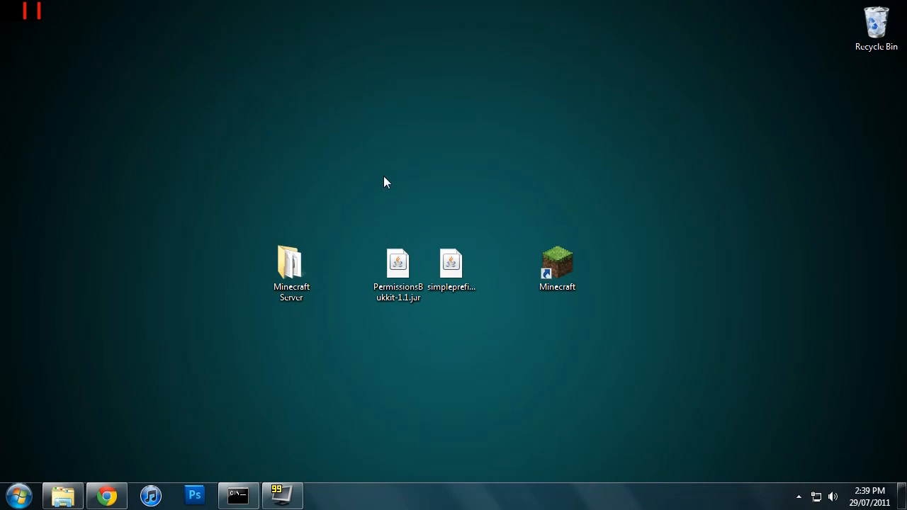
mouse_move(221, 76)
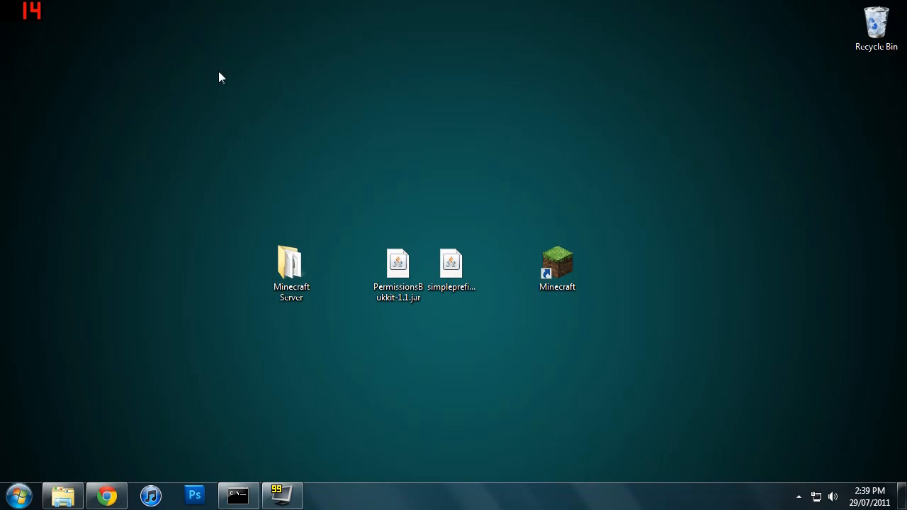
mouse_move(149, 193)
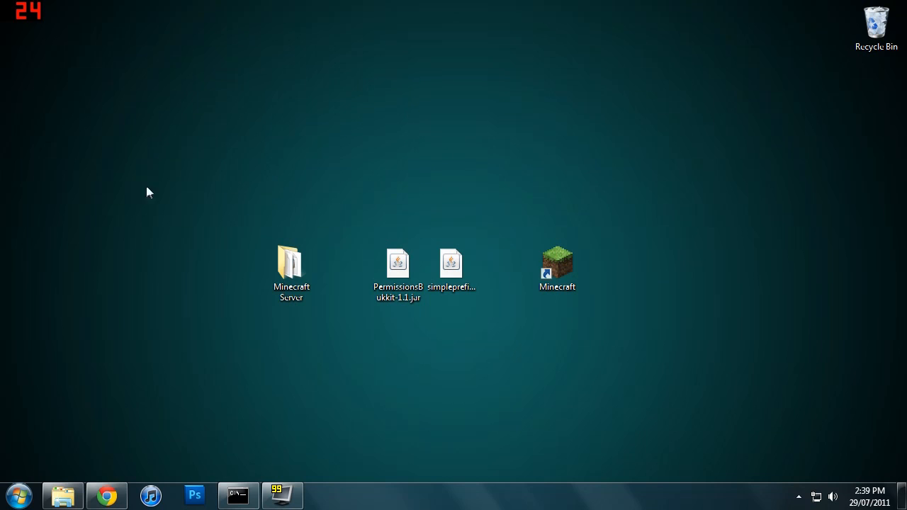
mouse_move(371, 304)
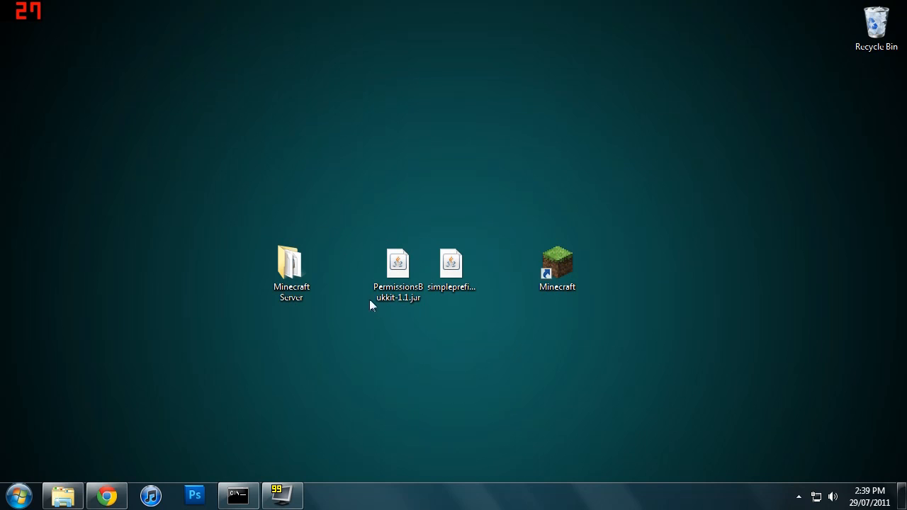
- Open Minecraft Server's plugins folder and drag simpleprefix.jar and PermissionsBukkit-1.1.jar into it
click(398, 266)
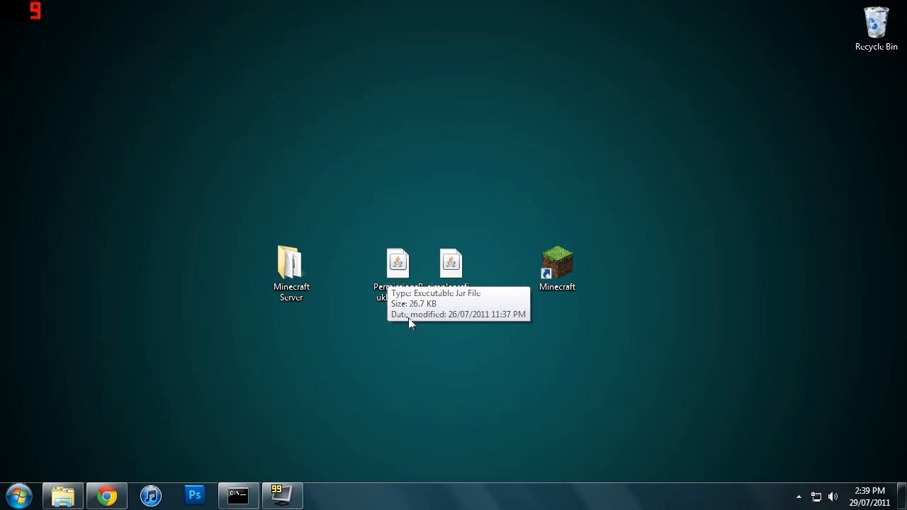
mouse_move(374, 327)
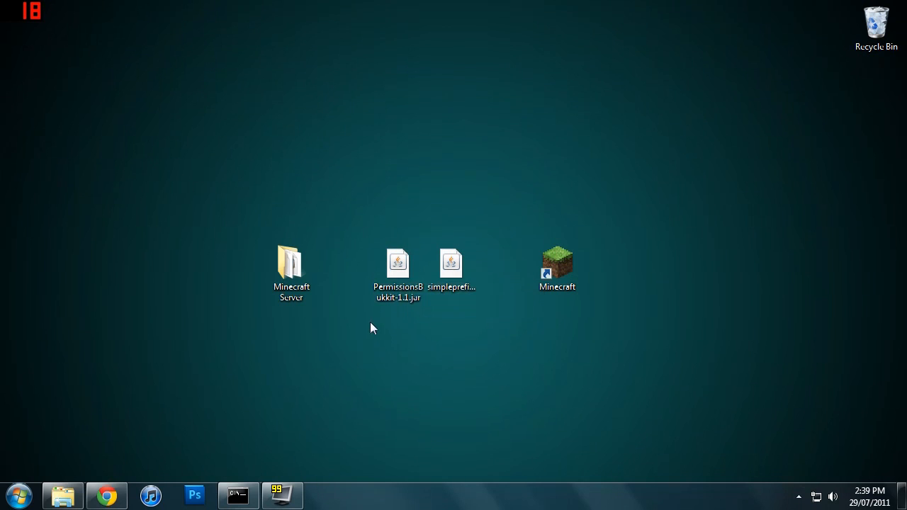
mouse_move(466, 363)
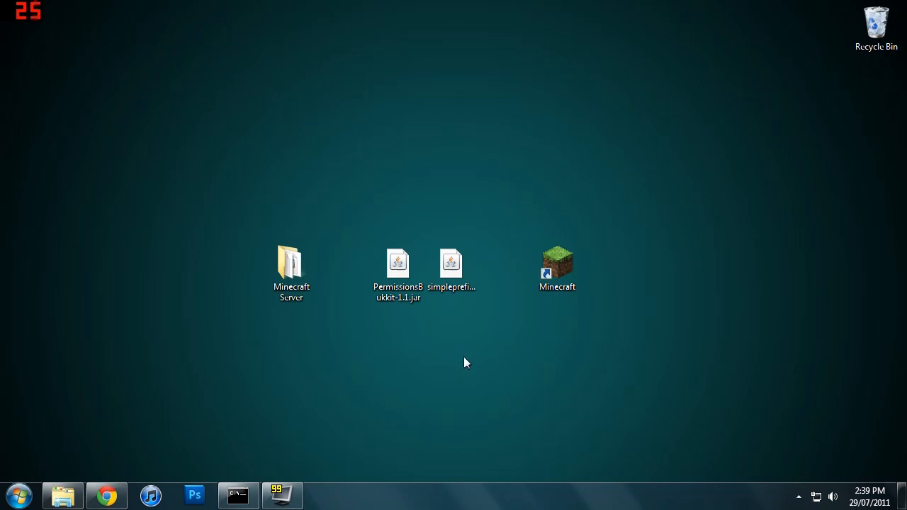
mouse_move(473, 347)
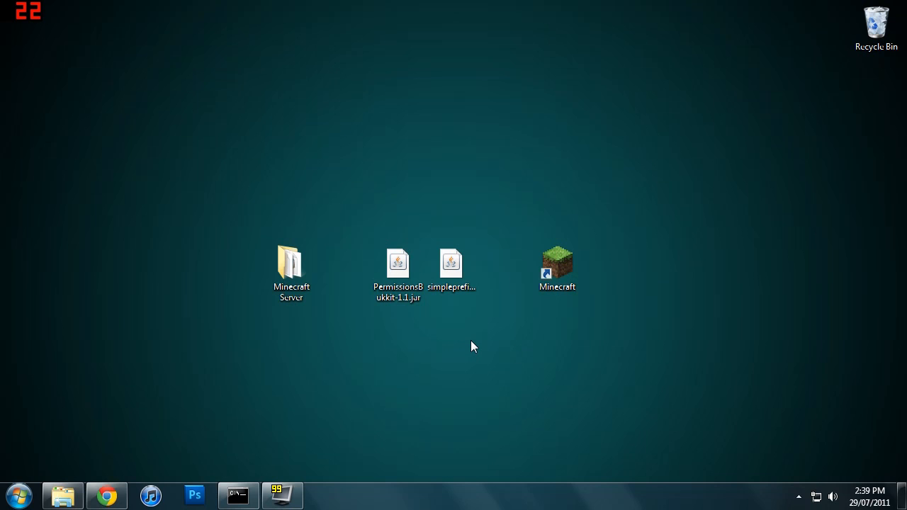
mouse_move(224, 304)
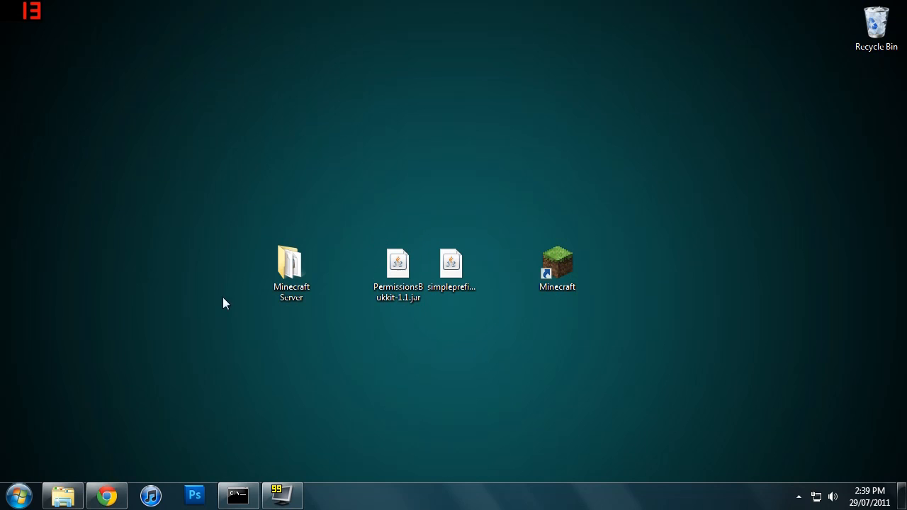
double_click(292, 266)
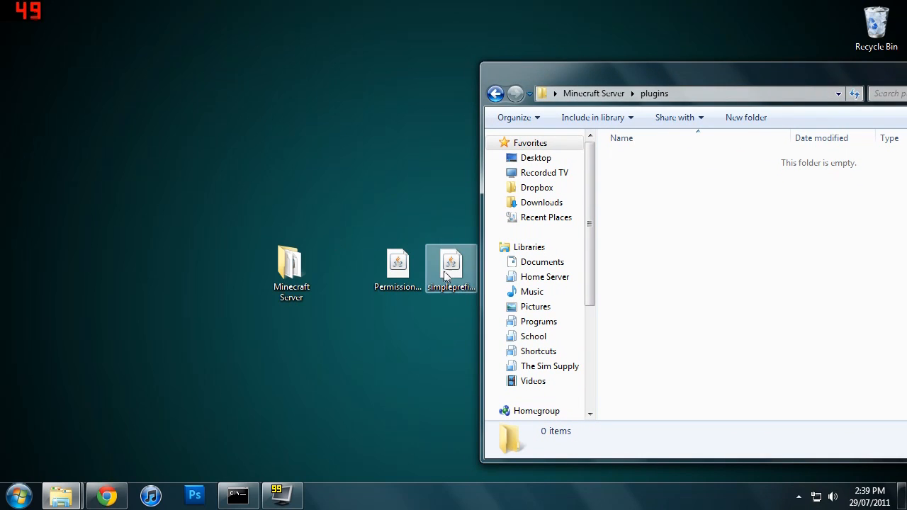
drag(451, 266, 708, 158)
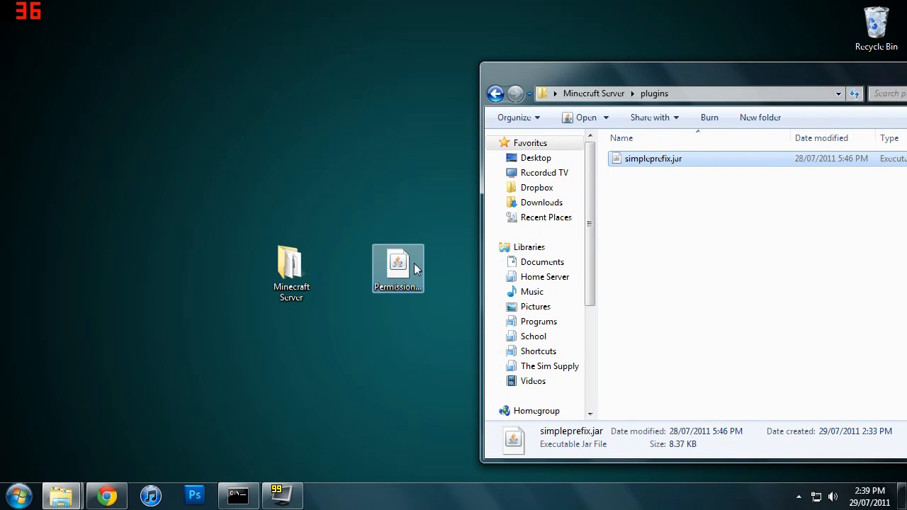
drag(398, 268, 723, 312)
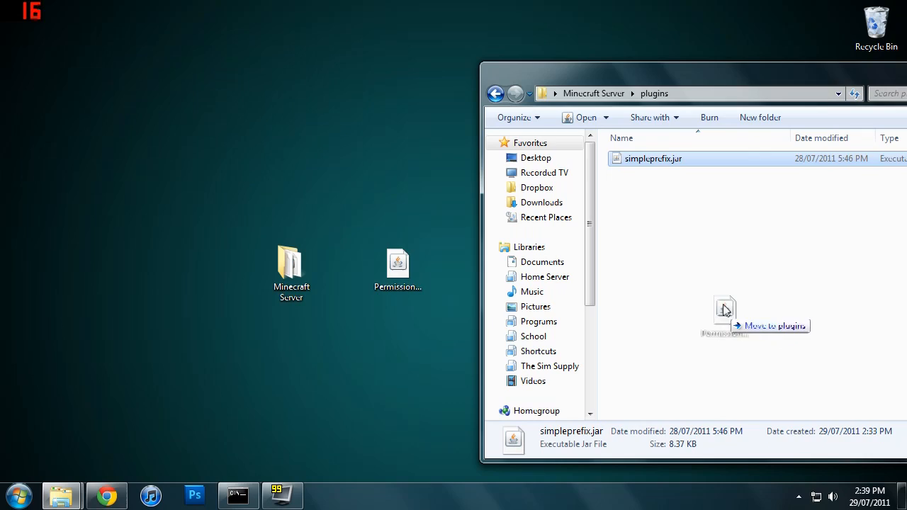
drag(397, 262, 723, 312)
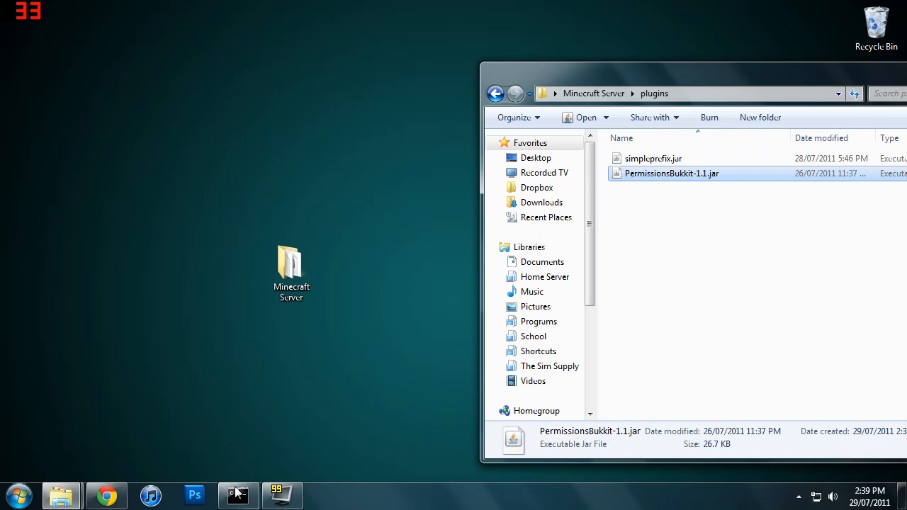
- Switch to the server console window and reload the server
click(239, 494)
text(reload)
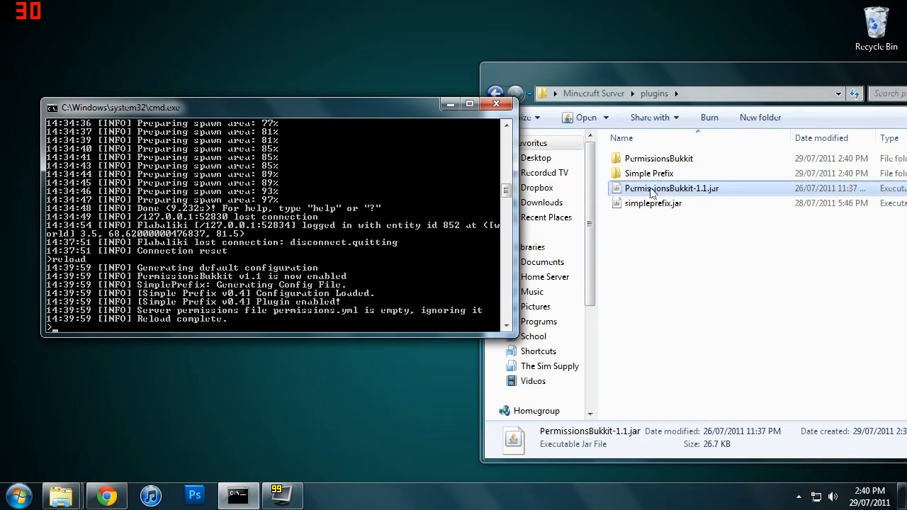
- Open the Simple Prefix folder and edit its config.yml with Notepad++
double_click(648, 173)
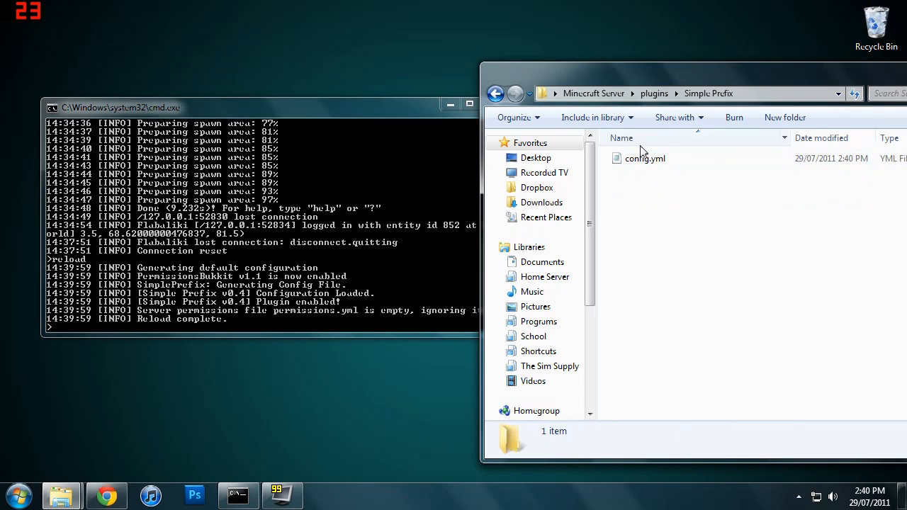
right_click(645, 158)
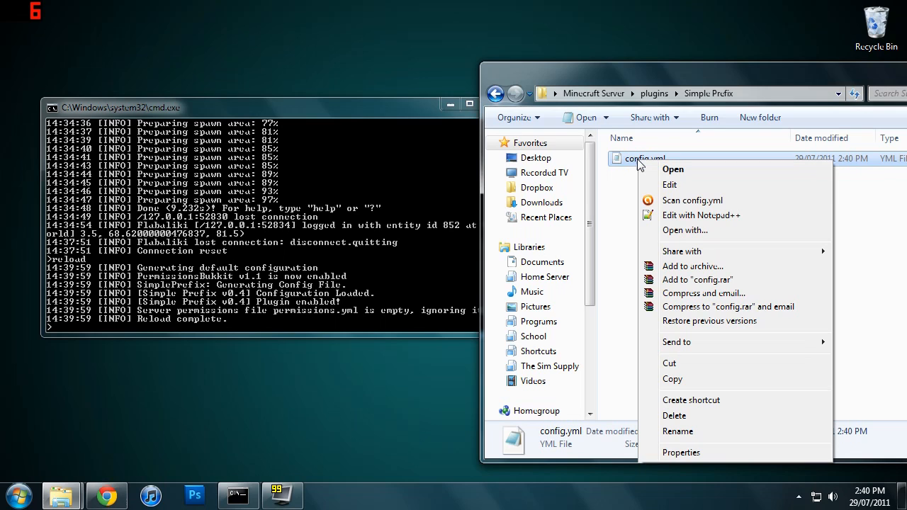
mouse_move(701, 183)
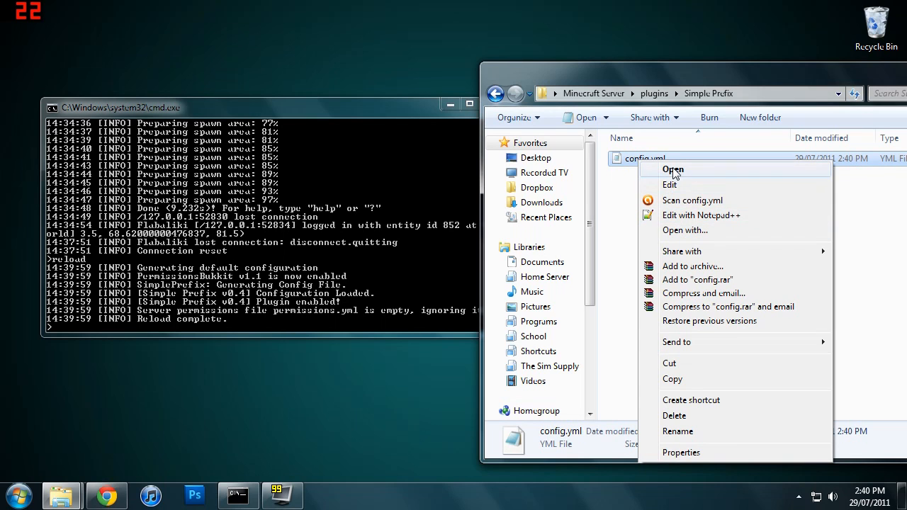
click(670, 184)
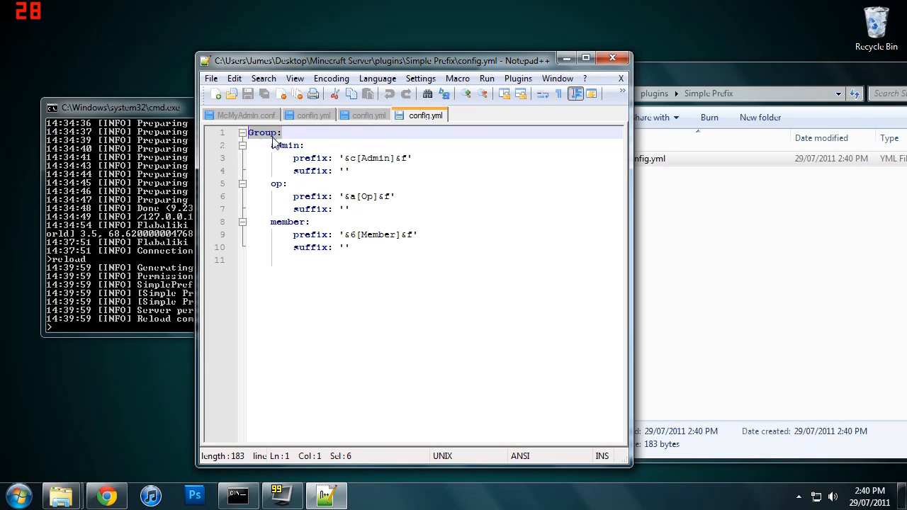
- Insert a blank line after the admin group's suffix line in config.yml
click(282, 132)
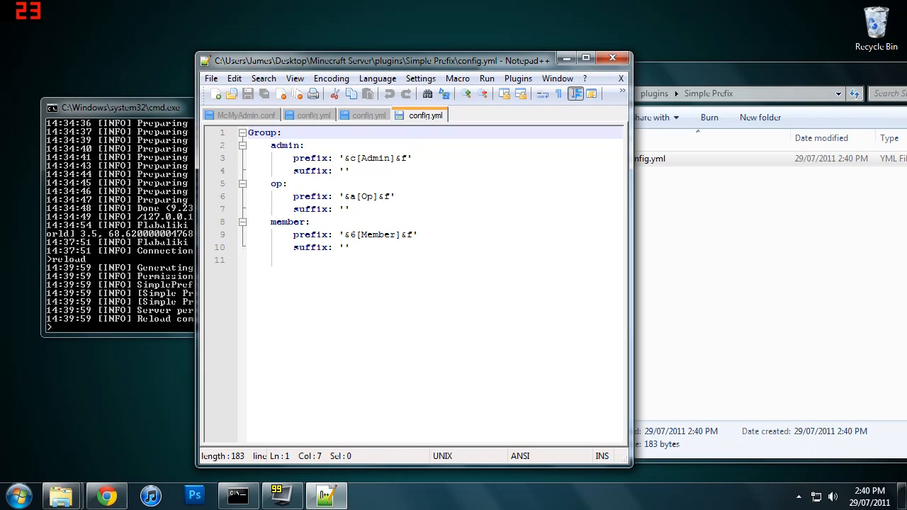
click(290, 146)
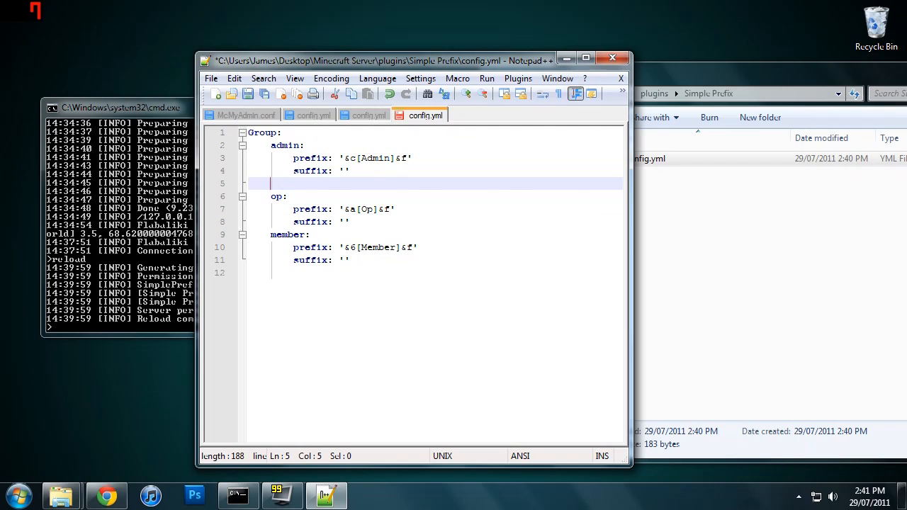
- Type a CoolCats group line with a prefix entry opening a quote
text(c)
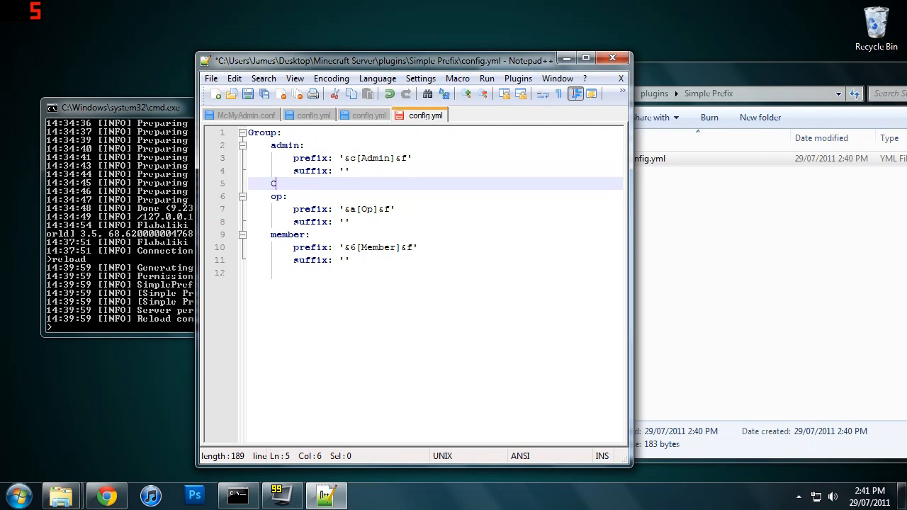
text(oolCats:)
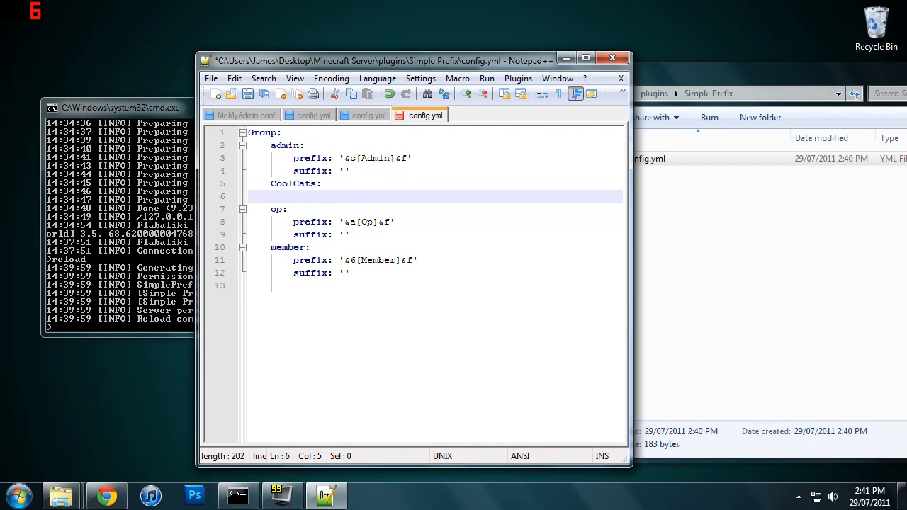
text(pre)
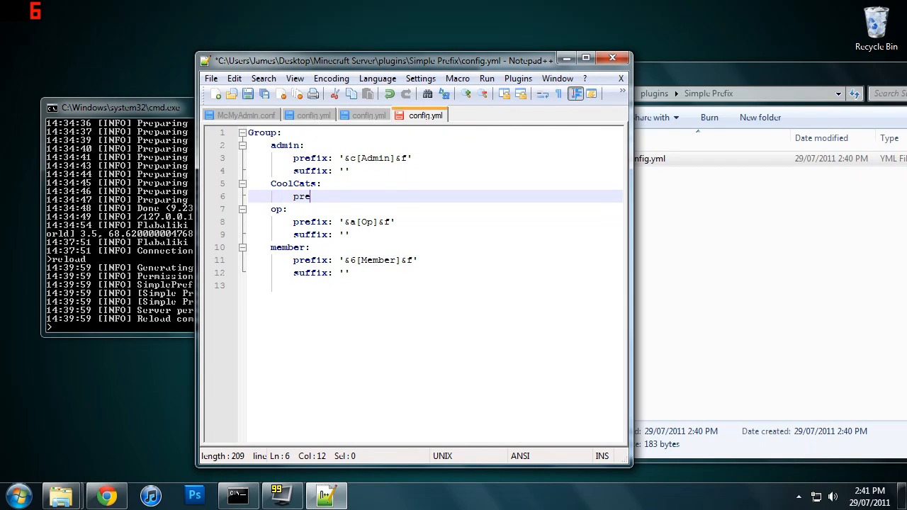
text(fix:)
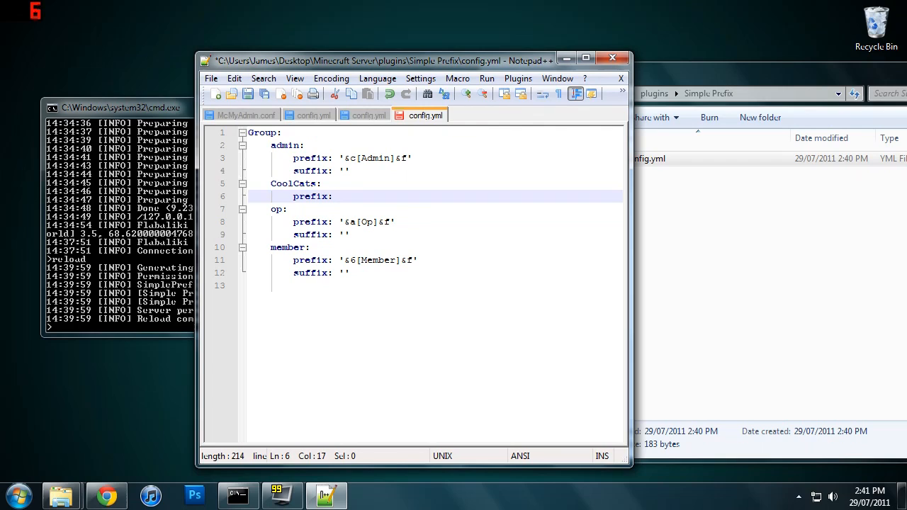
text(')
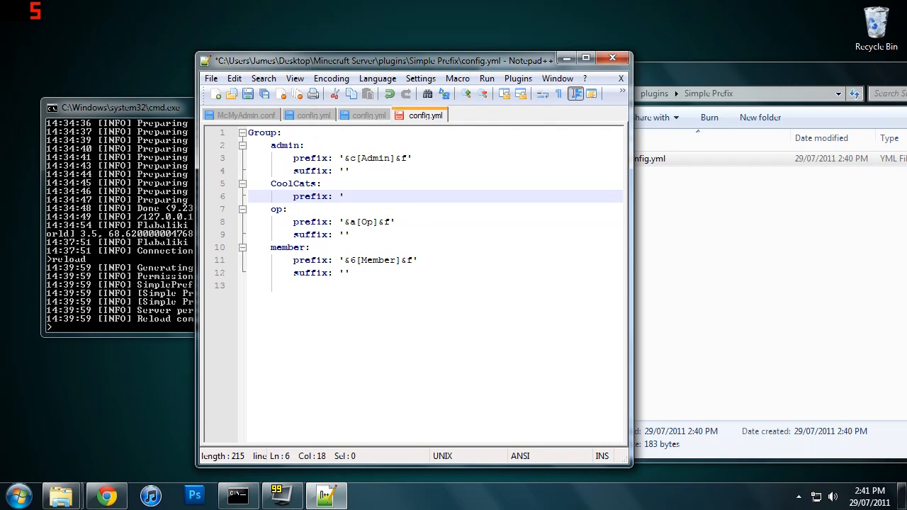
- Replace the sample colour codes so the CoolCats prefix reads '&6[kat]'
text(&)
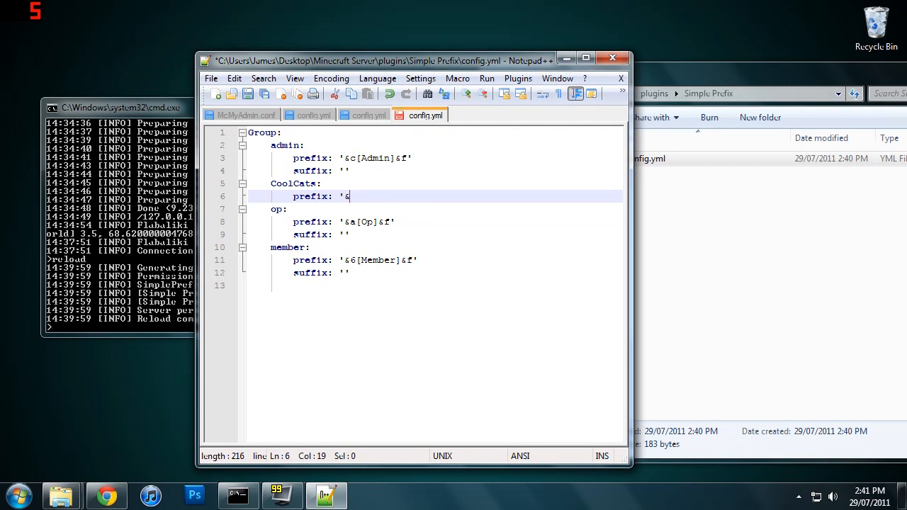
text(a-f)
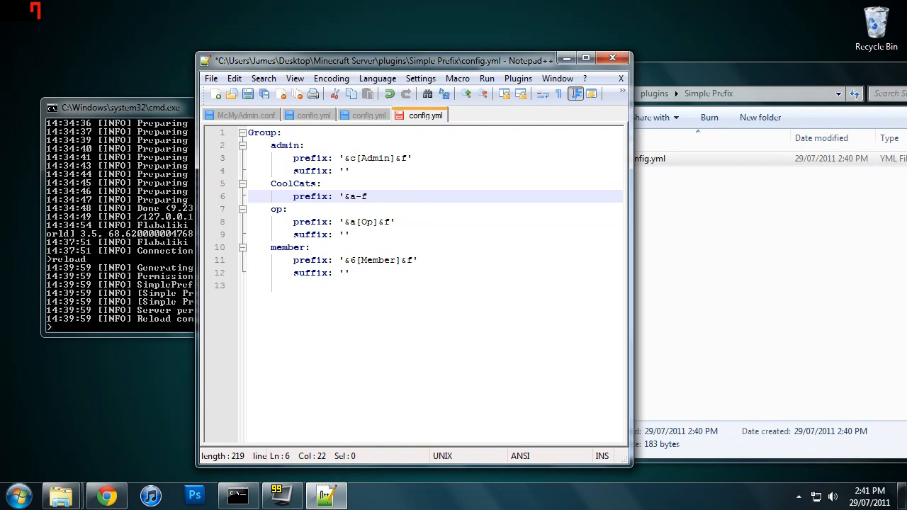
key(Backspace)
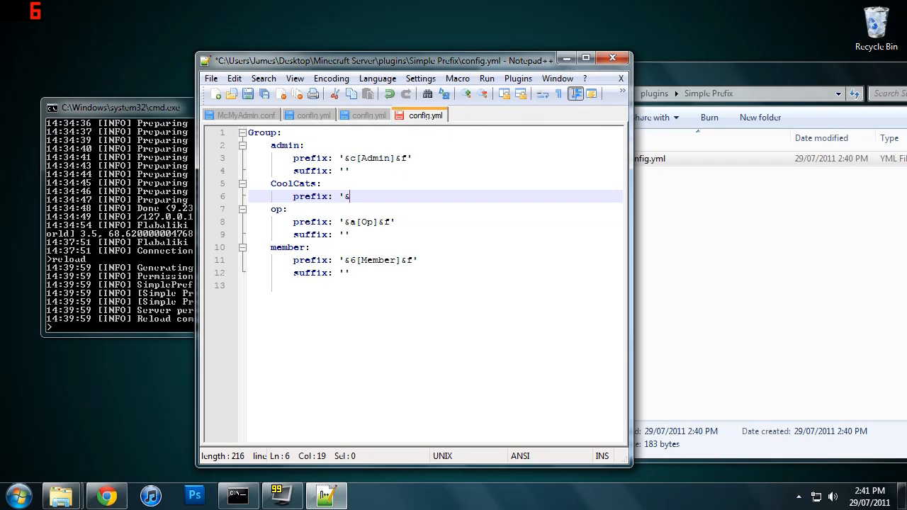
key(backspace)
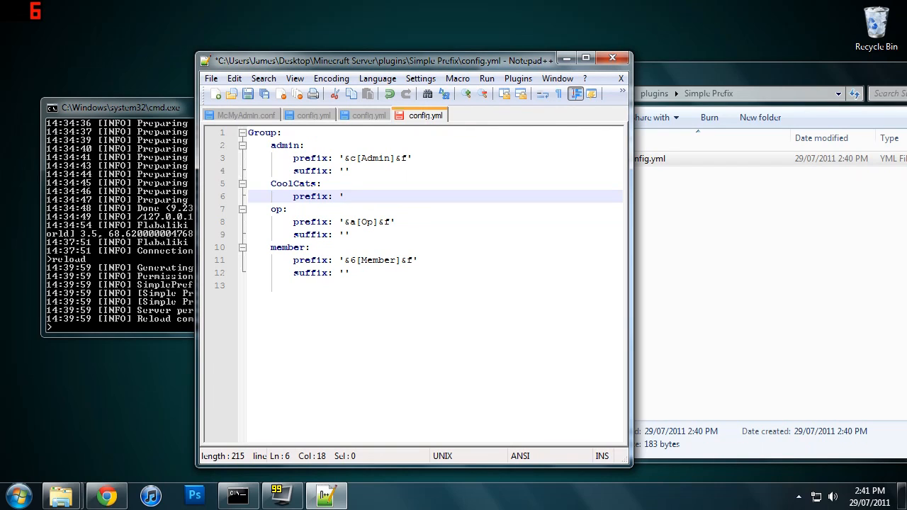
text(&1)
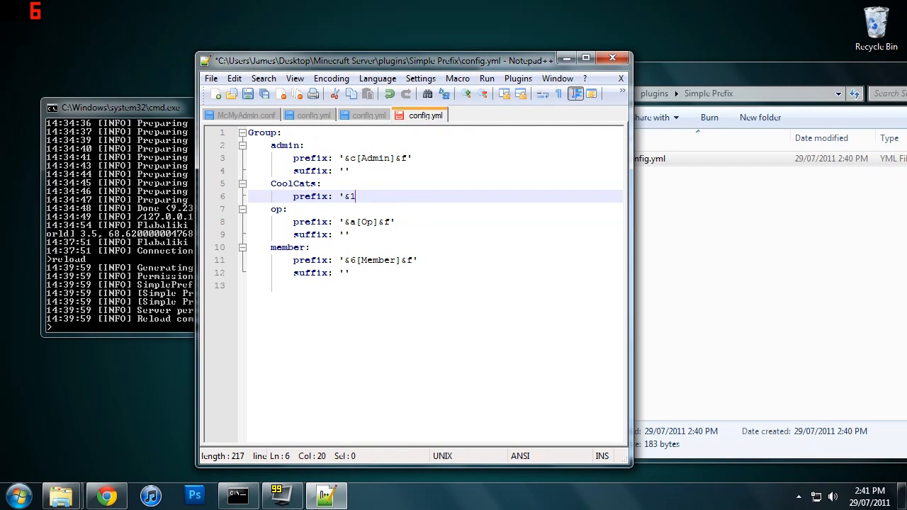
text(-9)
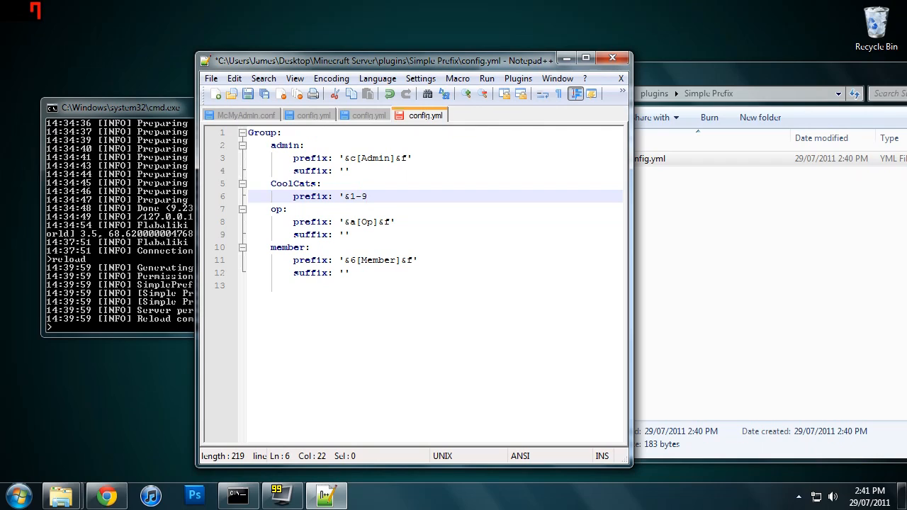
key(Backspace)
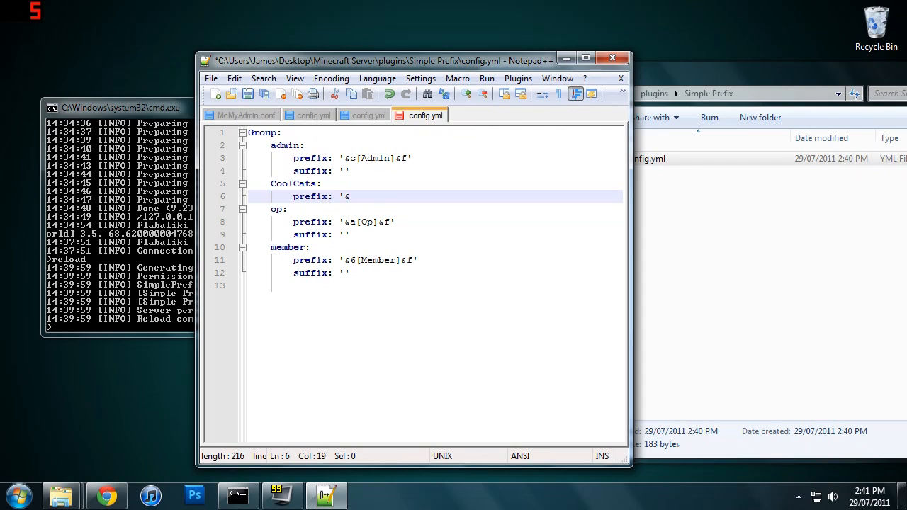
text(6)
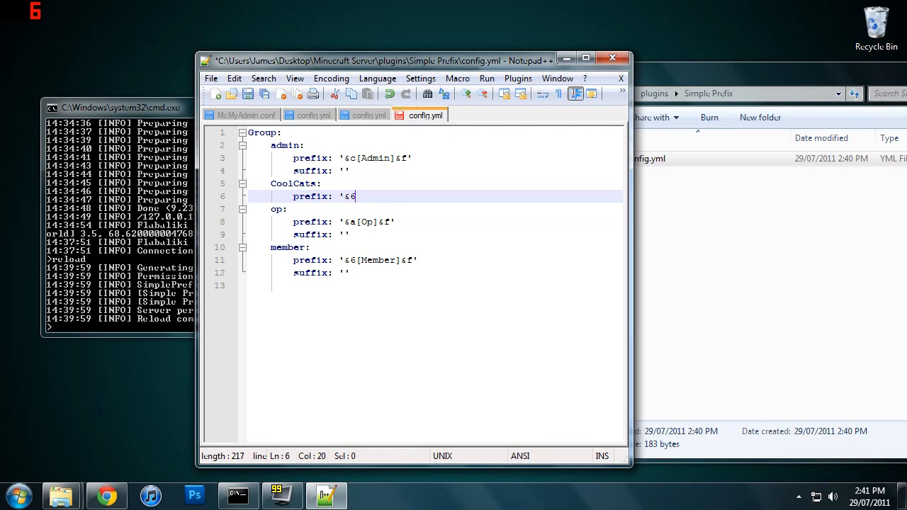
text([)
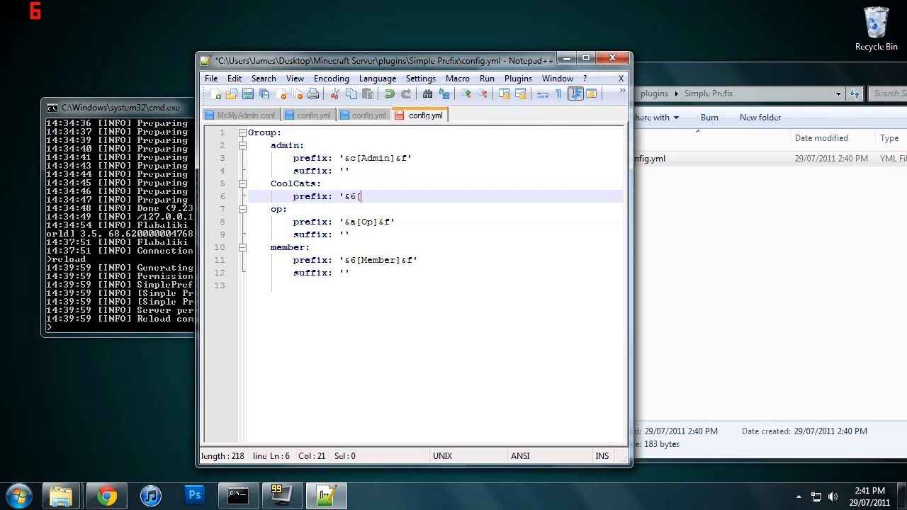
text(kat]')
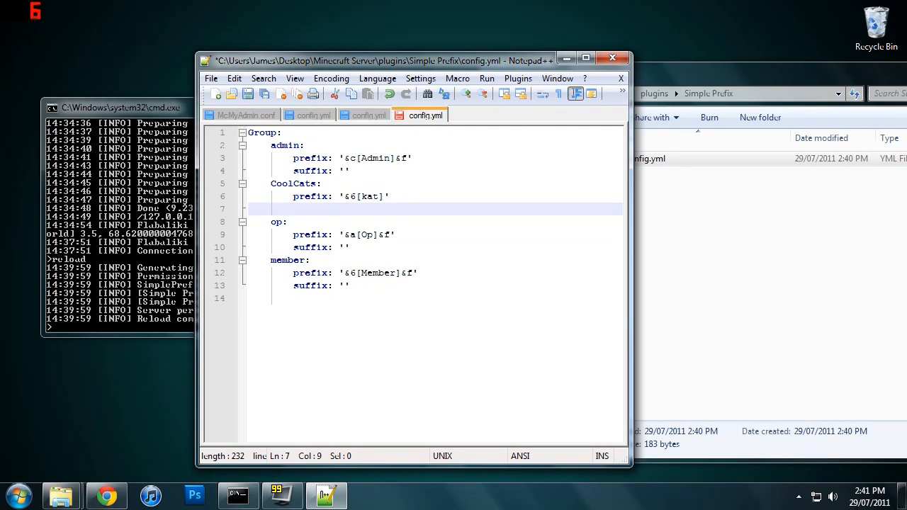
- Add a CoolCats suffix line whose quoted value begins with &e
text(suffix: ')
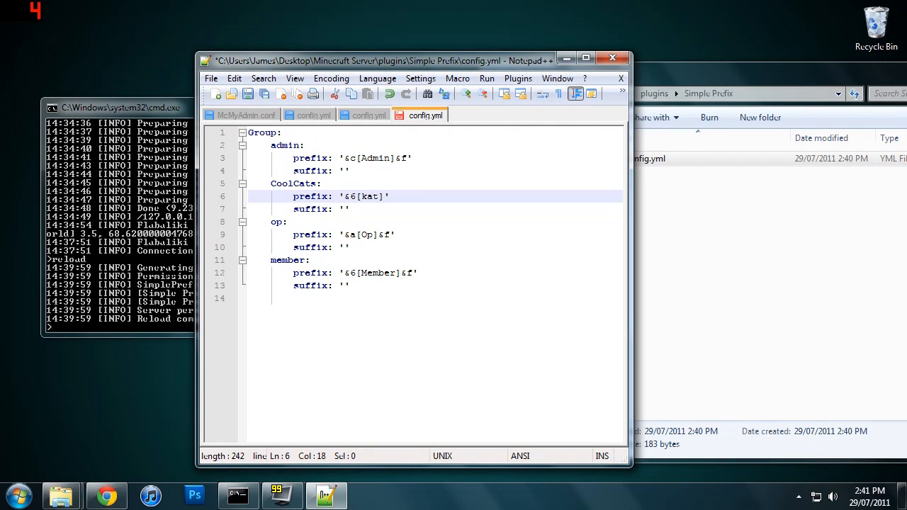
click(340, 208)
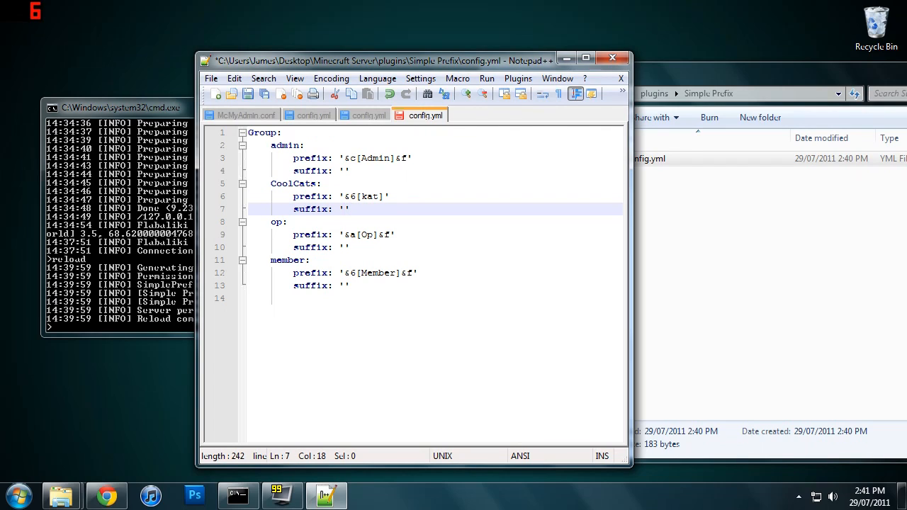
text(&)
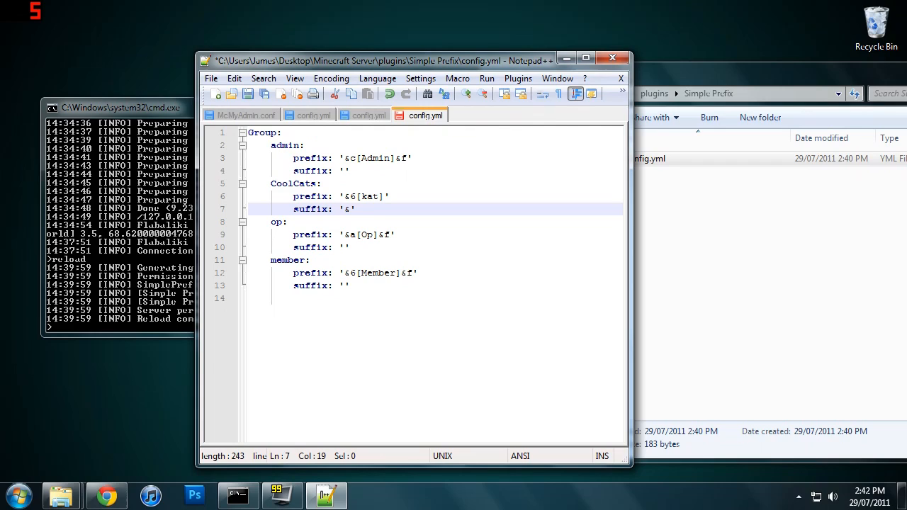
text(e)
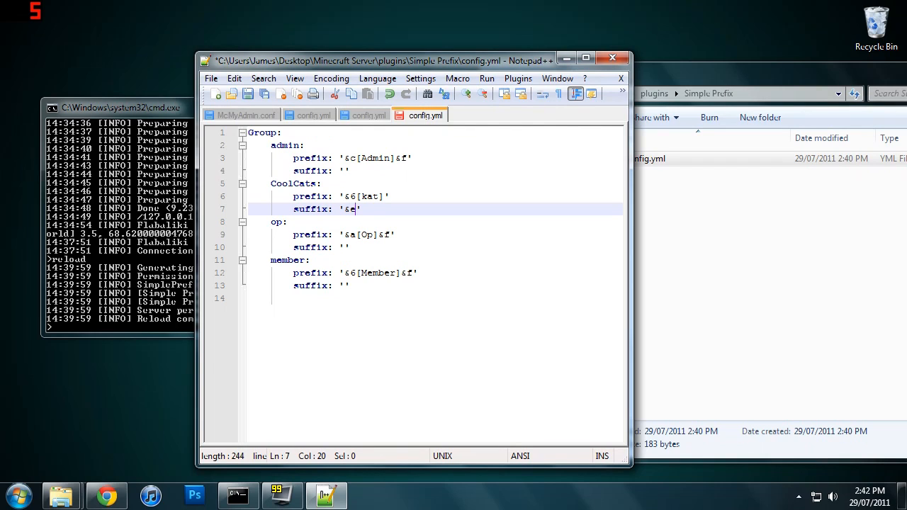
- Complete the suffix as '&e**', save config.yml, and return to plugins
text(**)
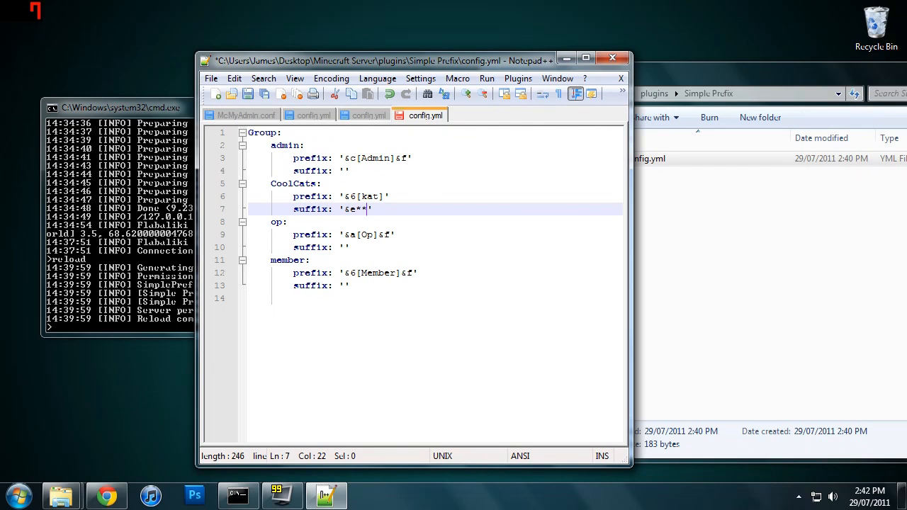
click(248, 94)
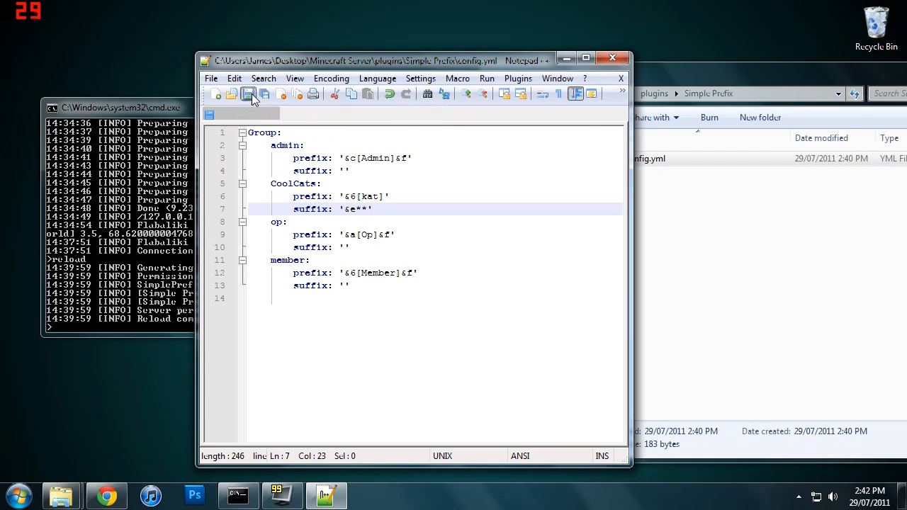
click(248, 93)
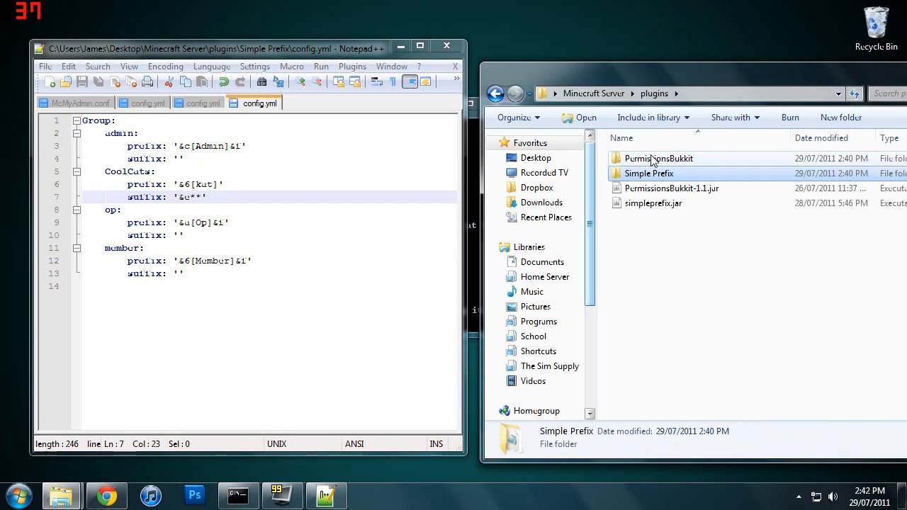
- Open PermissionsBukkit's config.yml, add a line under admin permissions, and check the CoolCats name
right_click(645, 158)
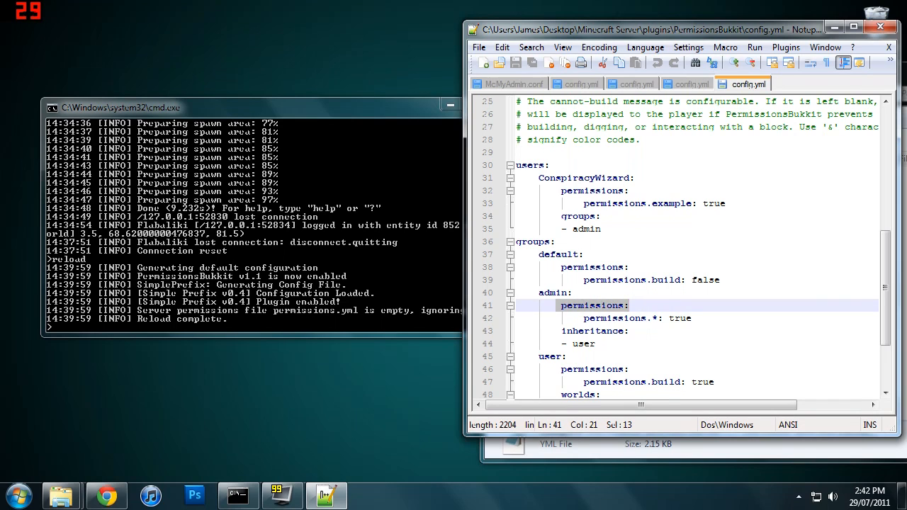
key(Enter)
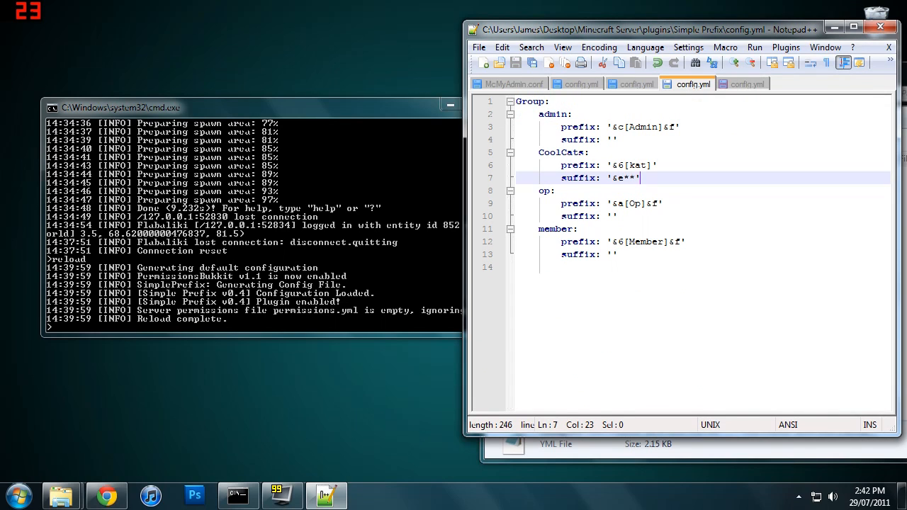
click(555, 114)
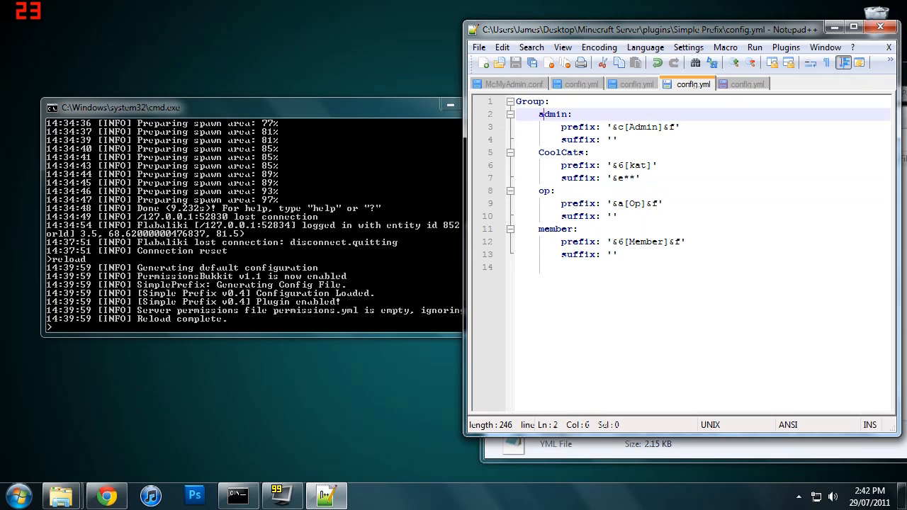
double_click(553, 114)
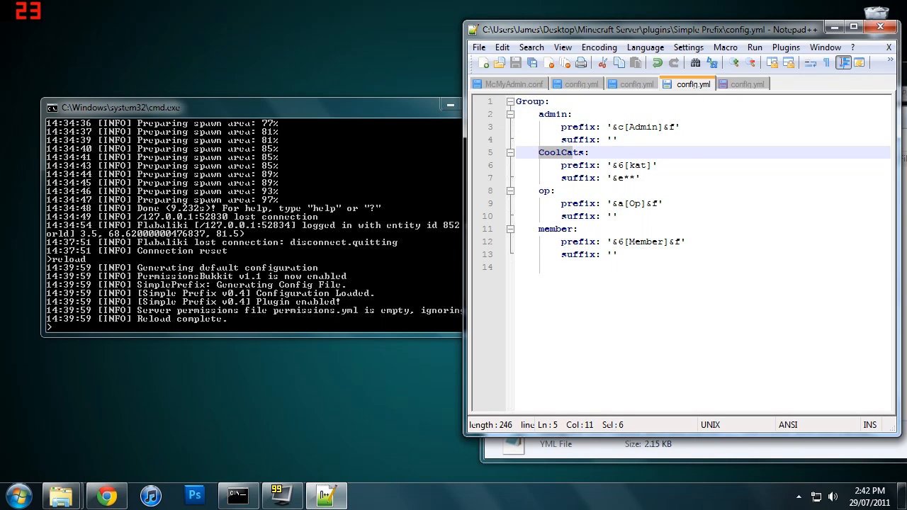
click(749, 83)
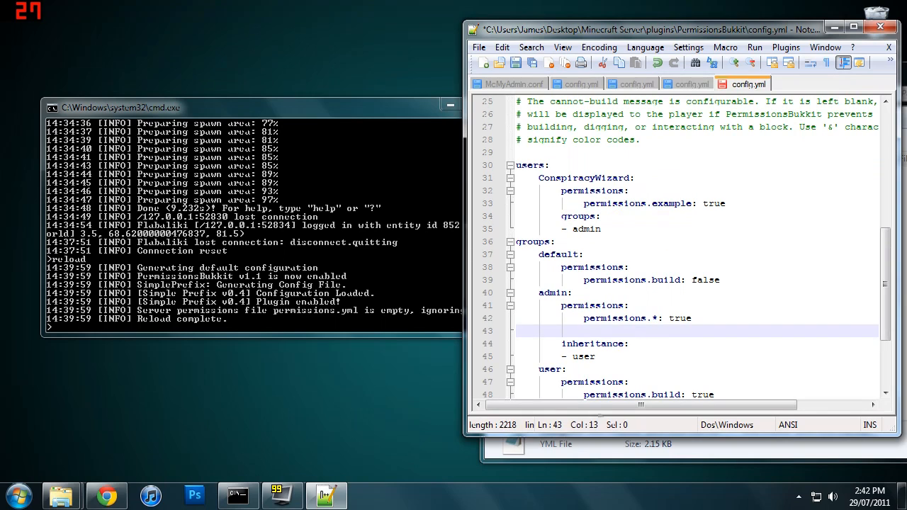
- Grant admin simpleprefix.admin: true and name the copied user group coolcat
text(simpler)
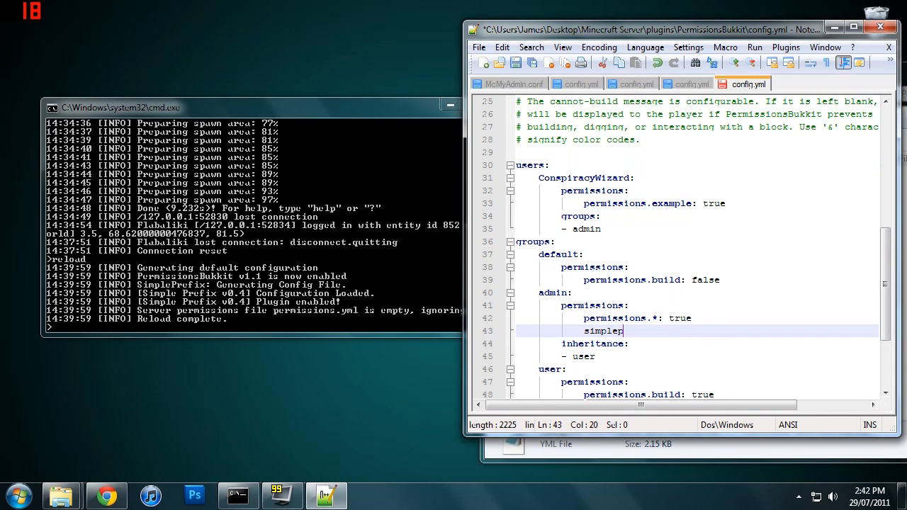
text(refix.admin: true)
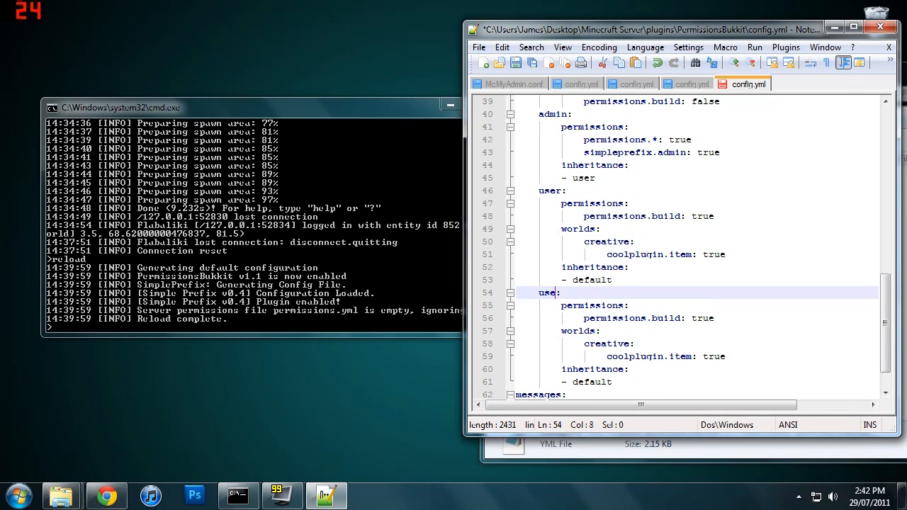
text(coolcat)
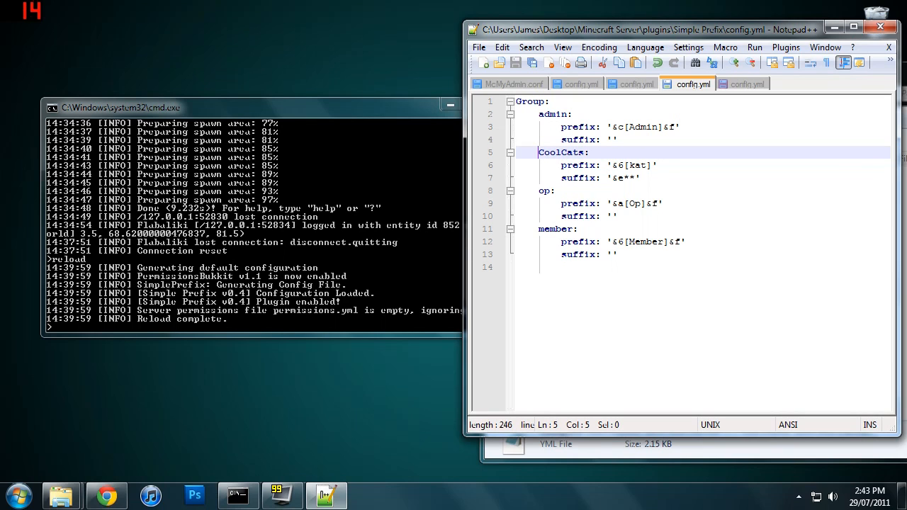
mouse_move(747, 84)
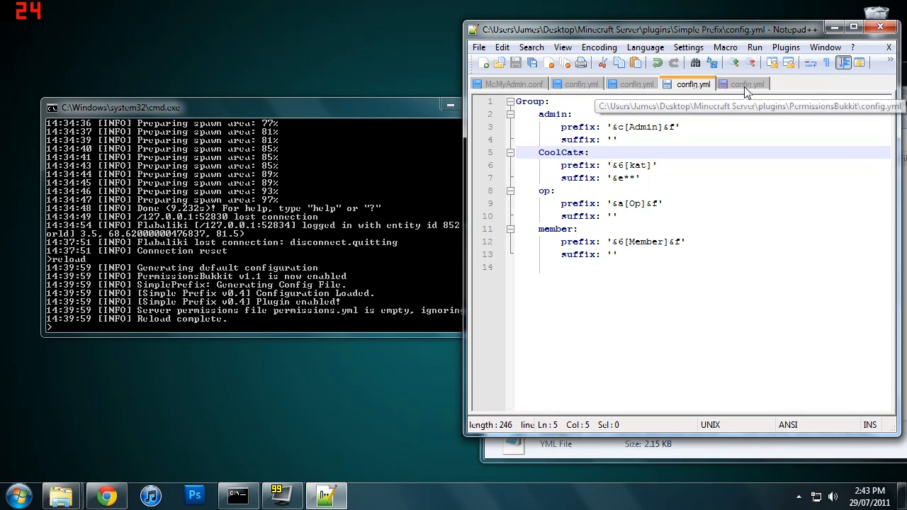
- Add simpleprefix.CoolCat: true to the coolcats group, then view the Simple Prefix config
click(743, 84)
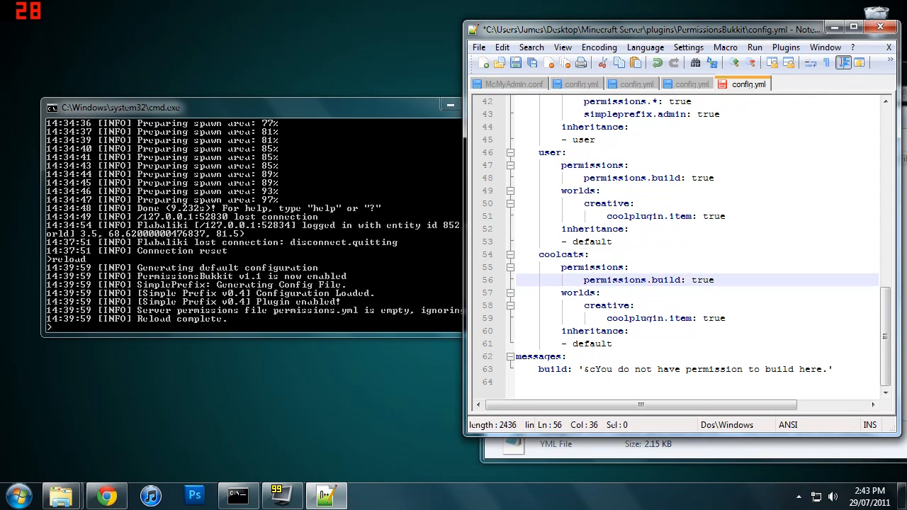
text(simpleprefix)
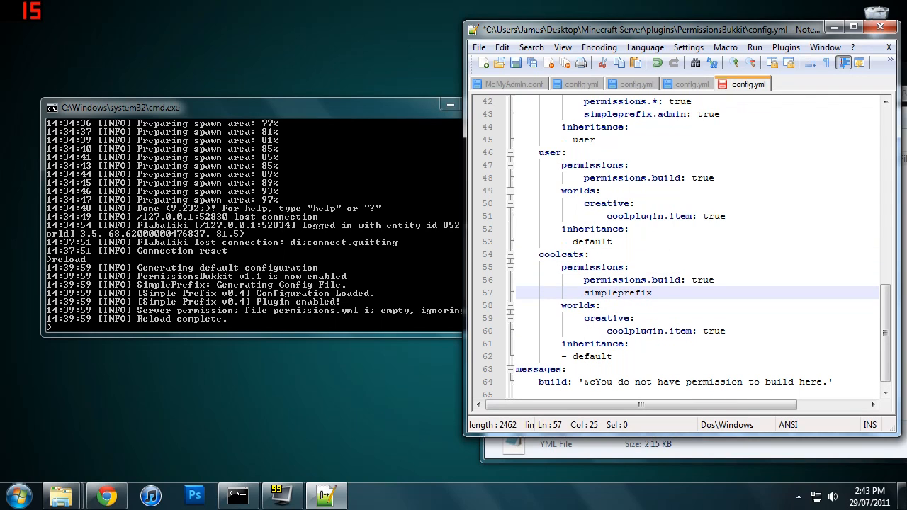
text(.CoolCat)
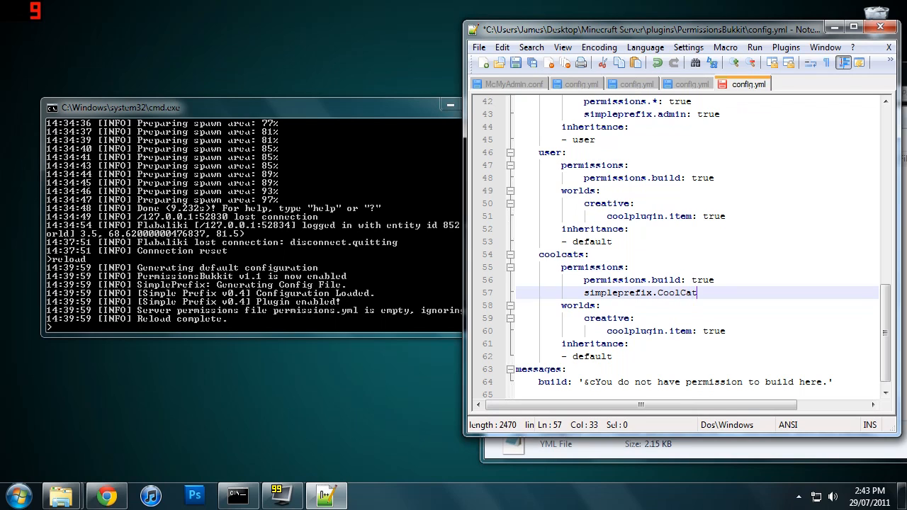
text(: tri)
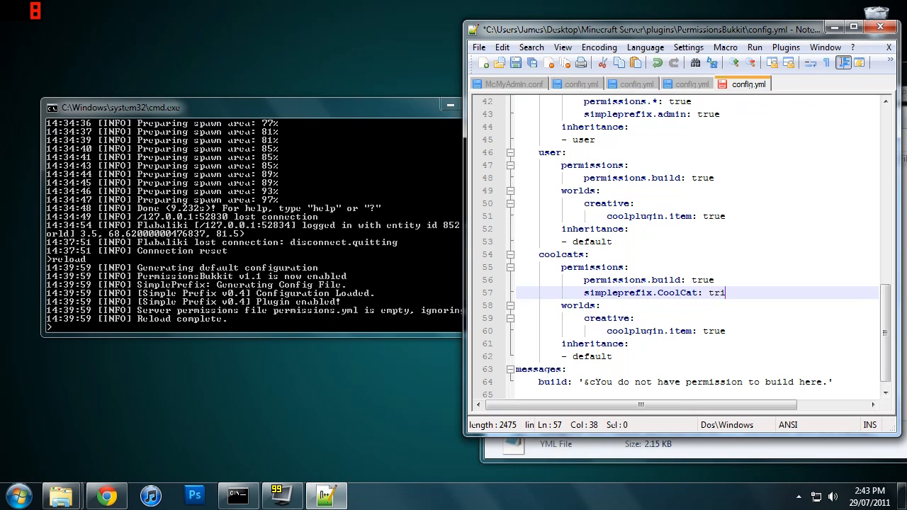
click(692, 84)
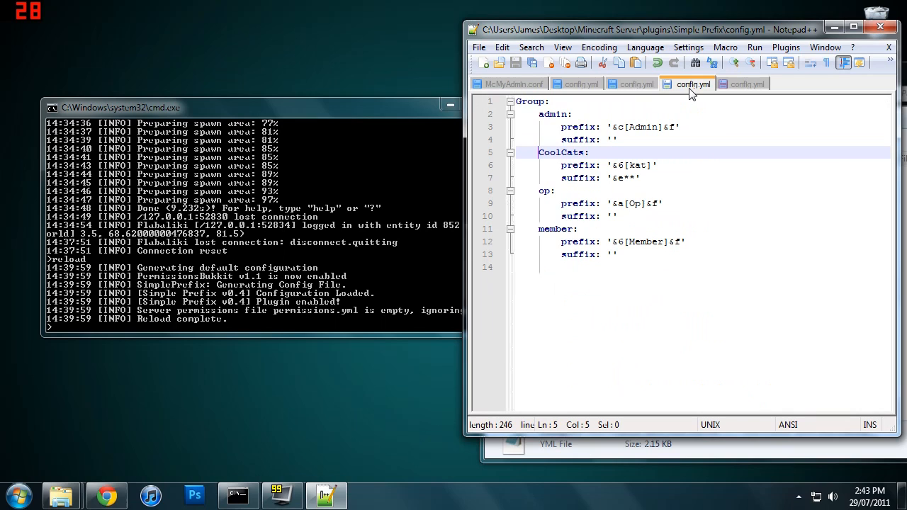
click(748, 83)
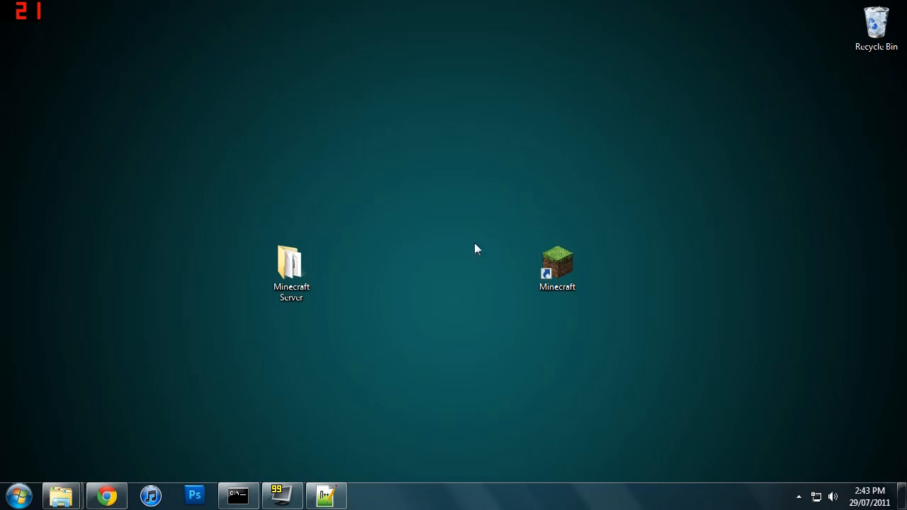
- Launch Minecraft, log in, join the multiplayer server and pause in-game
double_click(557, 264)
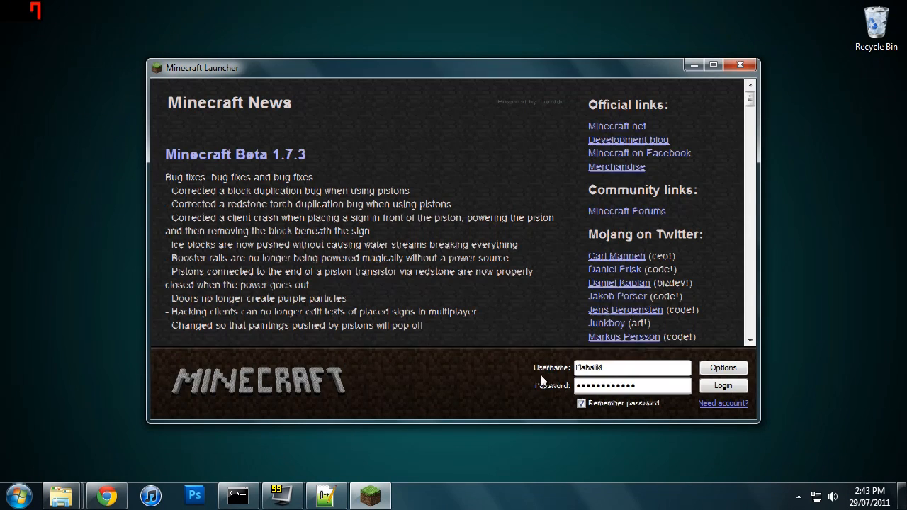
click(723, 386)
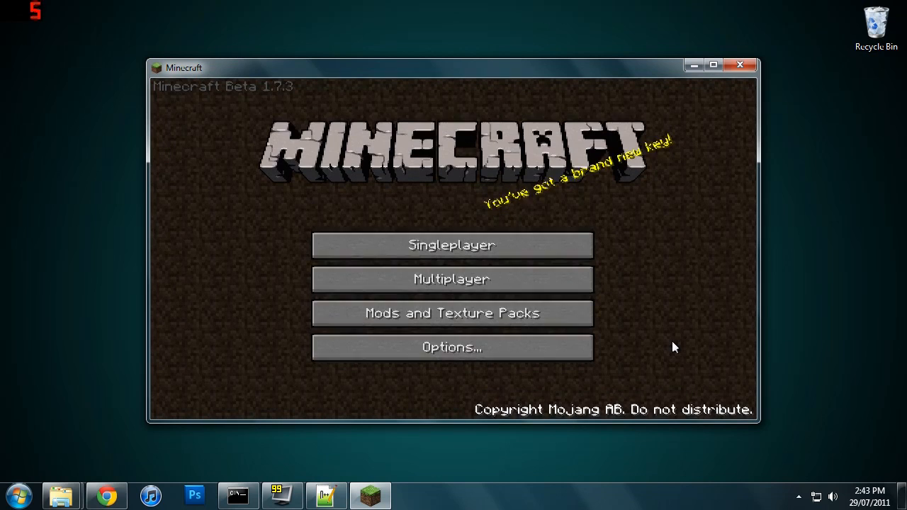
click(451, 245)
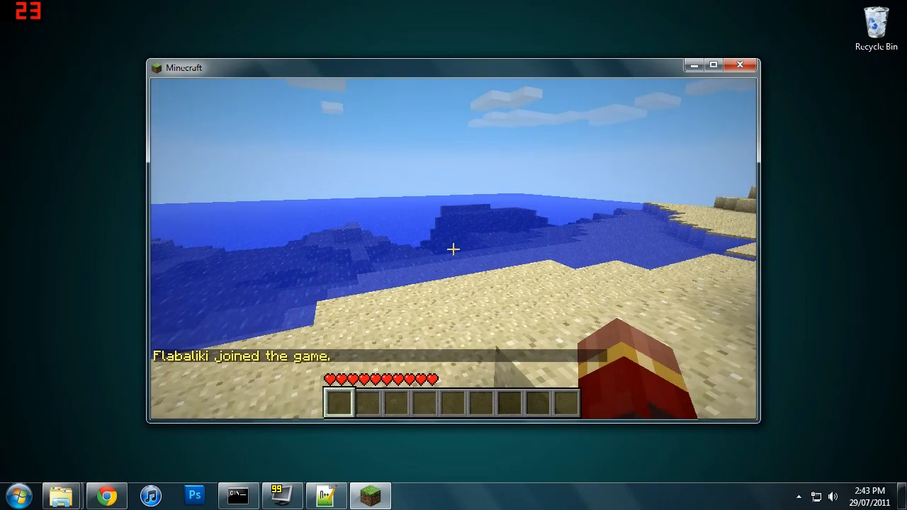
key(Escape)
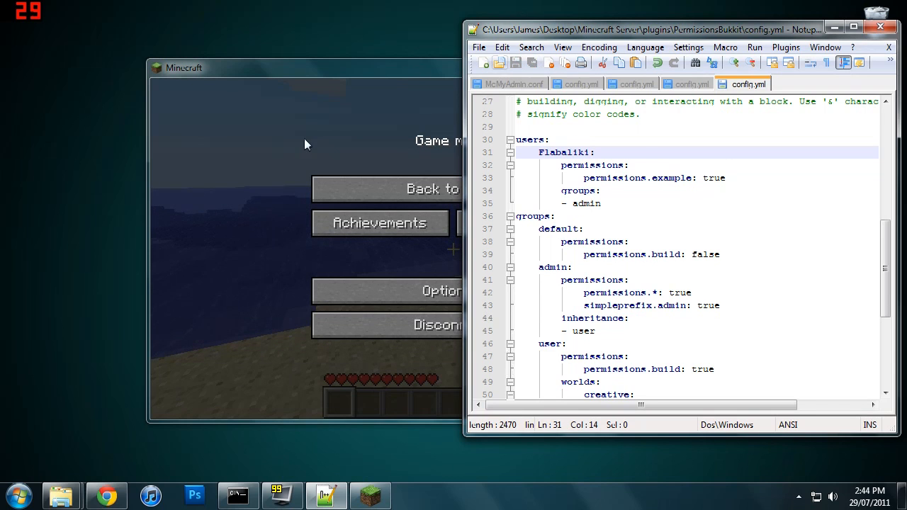
- Reload from the server console, return to the game, and change the user's group to coolcats
click(238, 495)
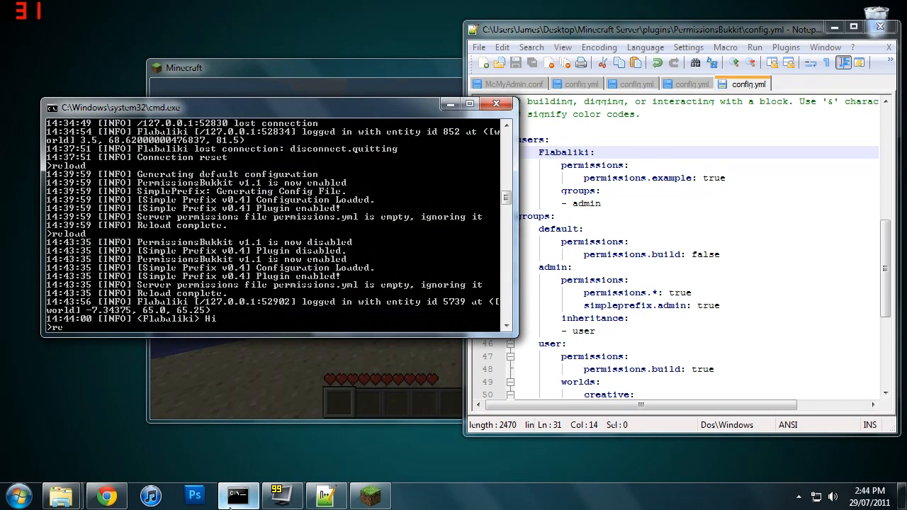
click(369, 494)
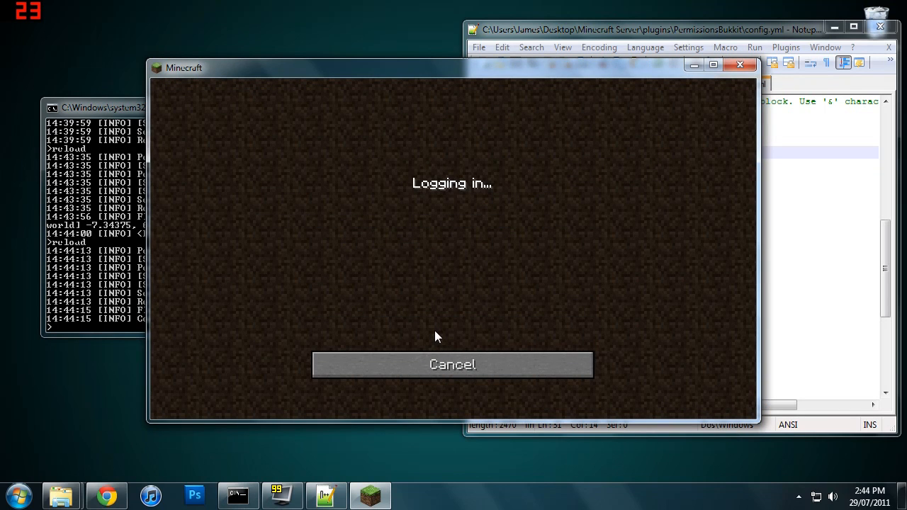
mouse_move(678, 210)
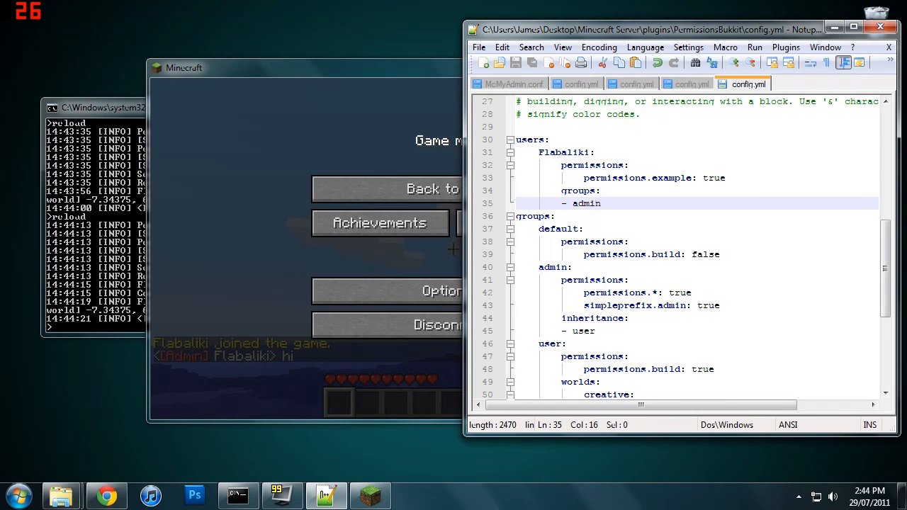
text(coolca)
text(reload)
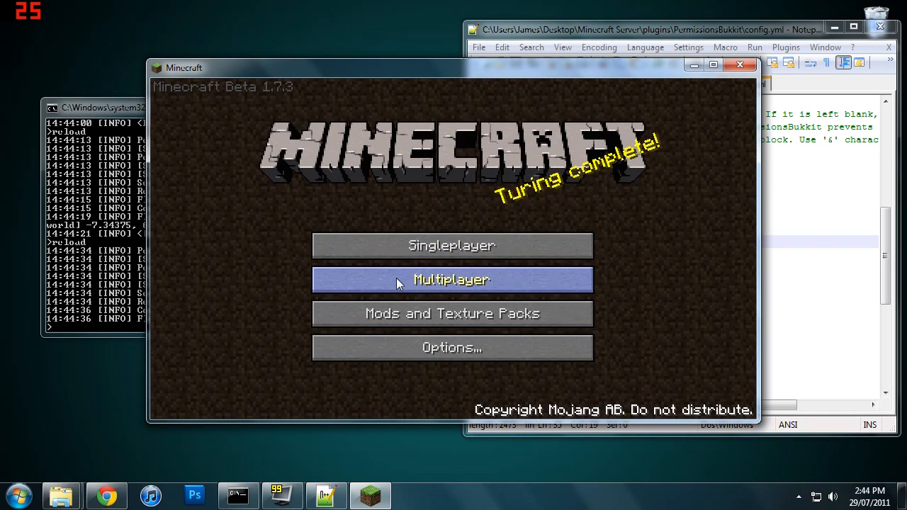
- Rejoin the server and check that chat shows the gold [kat] prefix with ** suffix
click(452, 279)
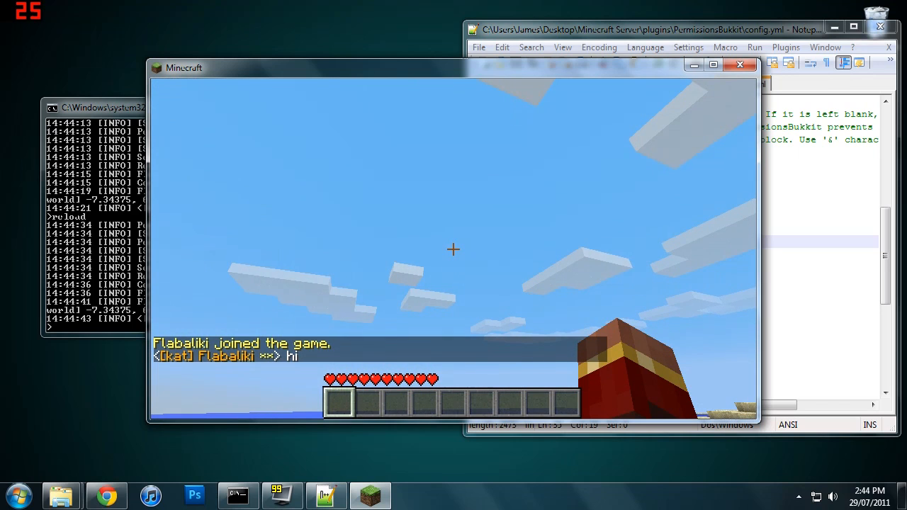
mouse_move(453, 249)
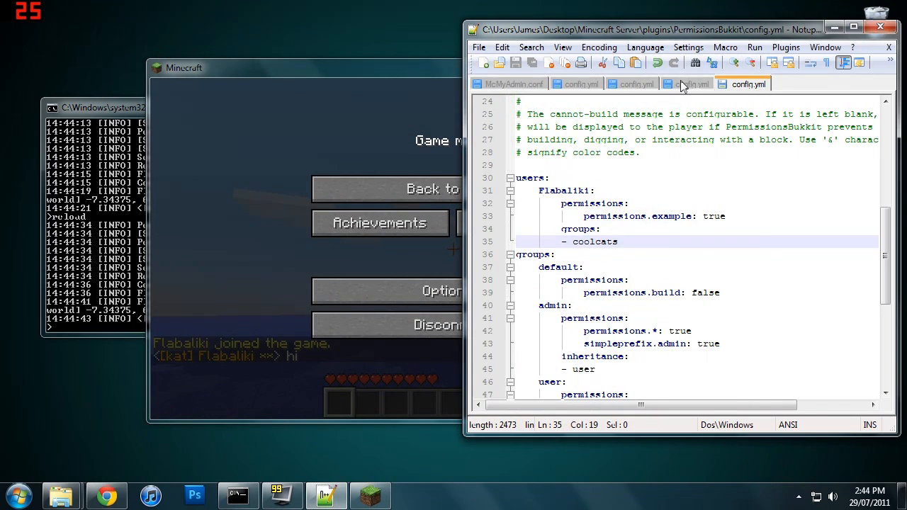
- Switch to the SimplePrefix config.yml tab to set the CoolCats prefix to '&6'
click(693, 83)
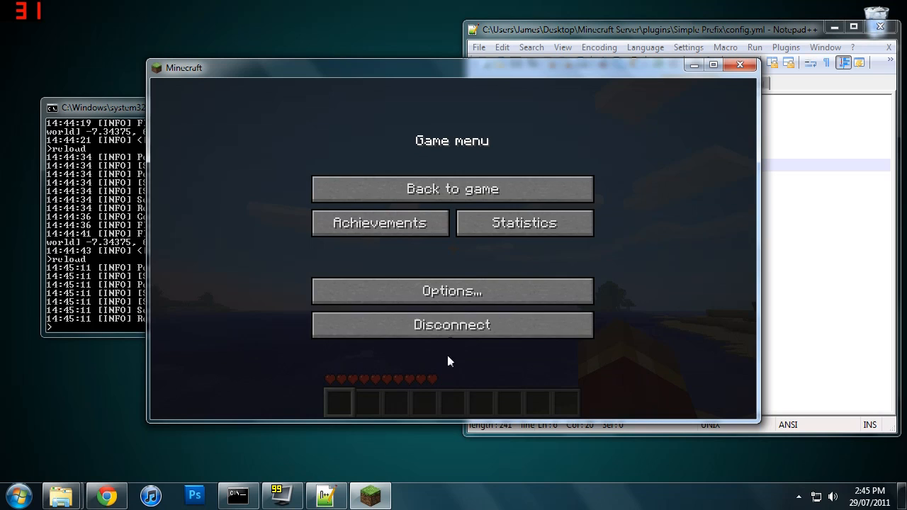
- Reconnect, chat 'hi' to see the gold name without [kat], then close Minecraft
click(451, 325)
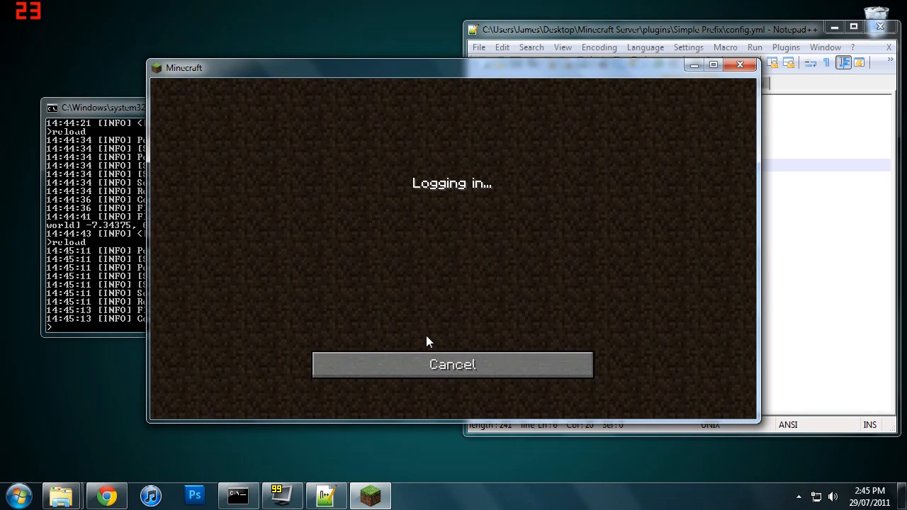
mouse_move(576, 304)
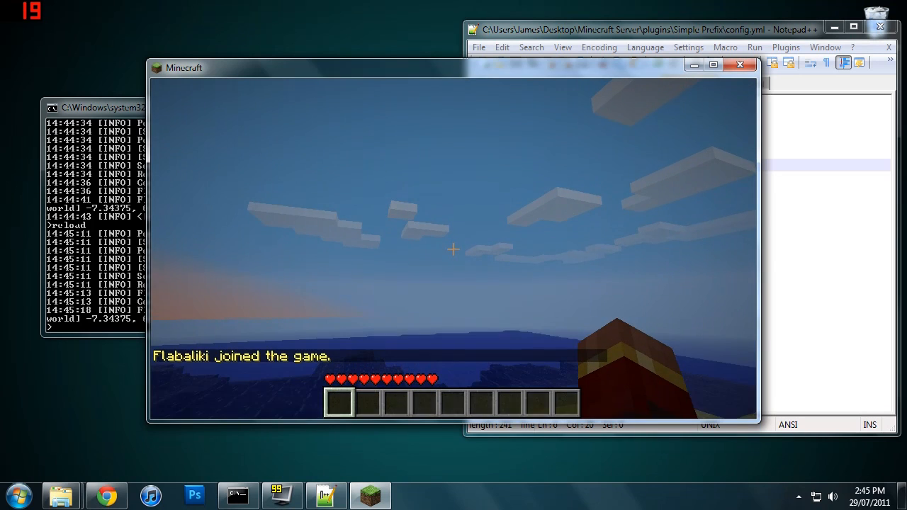
key(Escape)
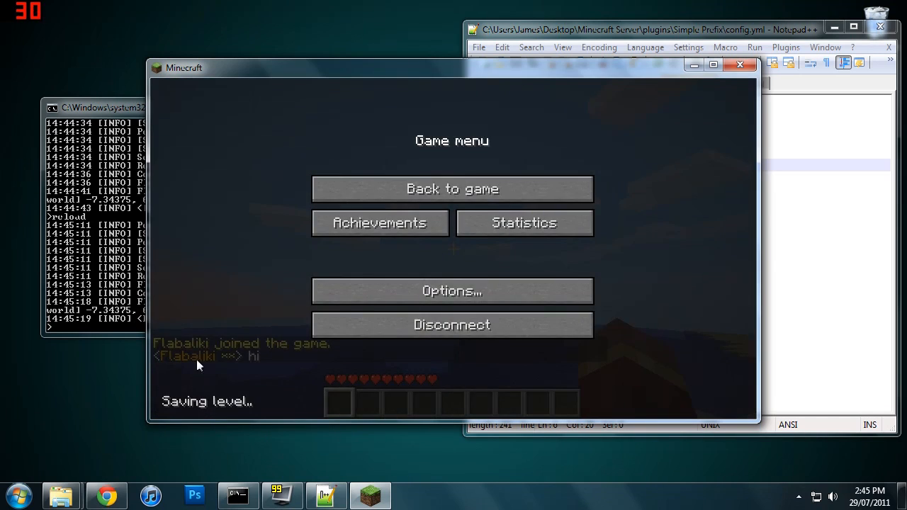
click(452, 188)
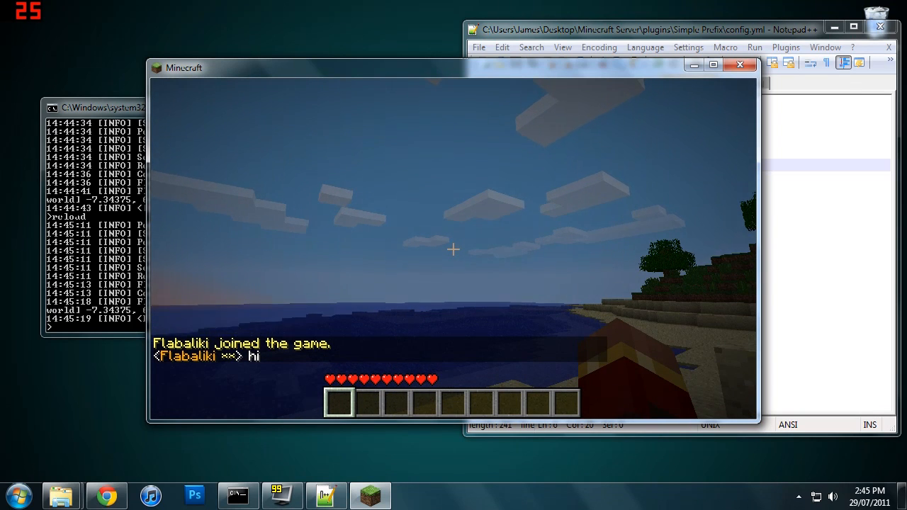
key(Escape)
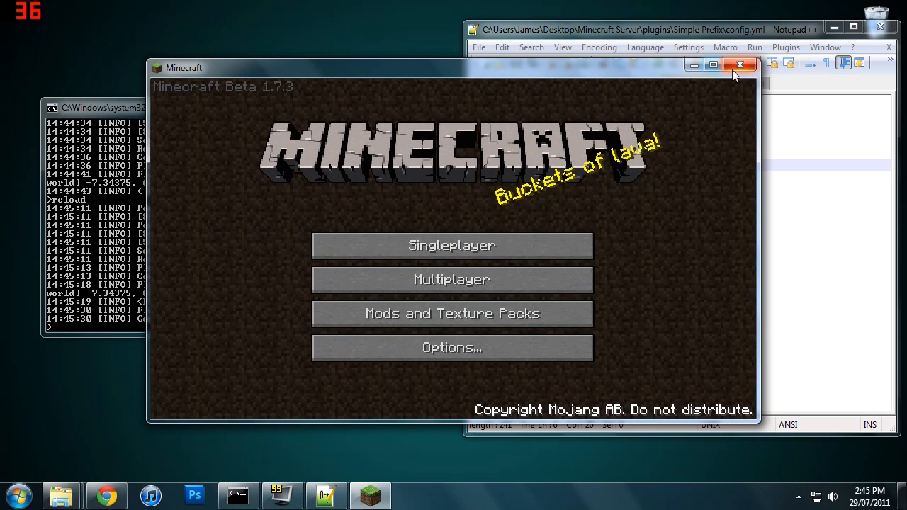
click(740, 64)
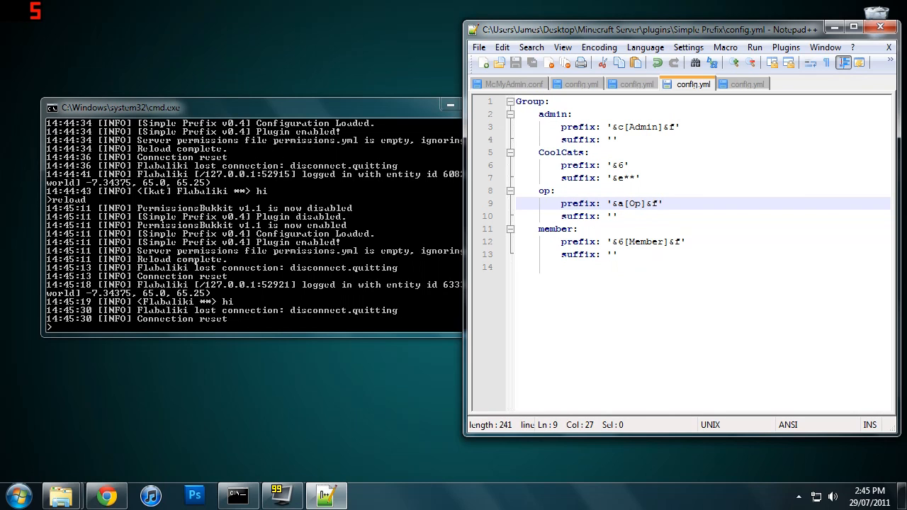
- Show PermissionsBukkit's config.yml and scroll down to the admin group's simpleprefix.admin line
click(749, 83)
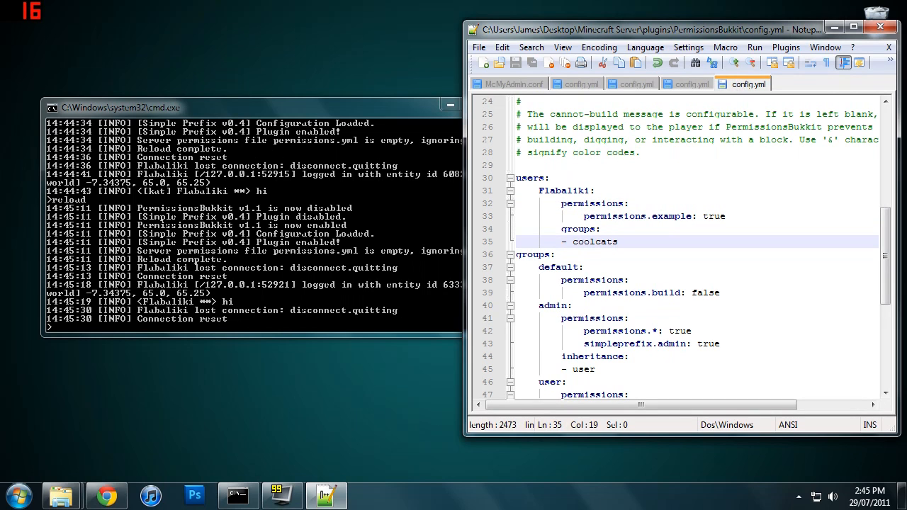
scroll(down, 3)
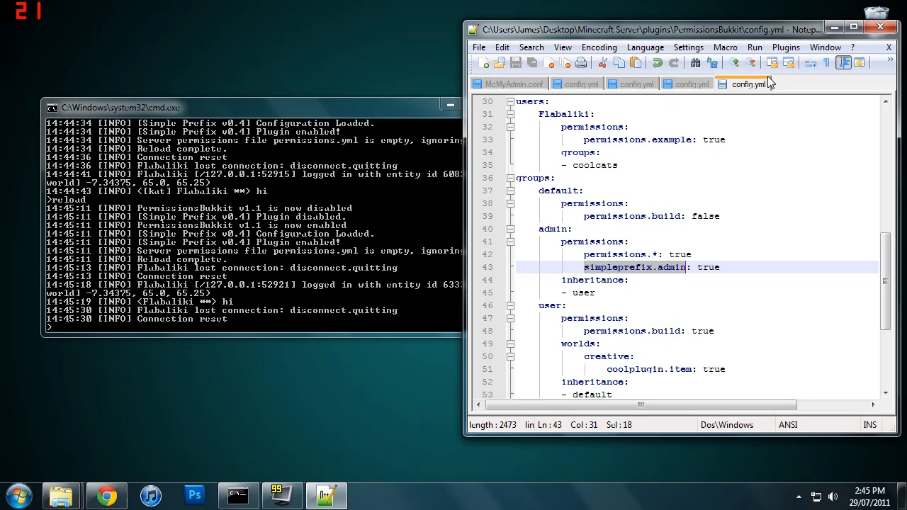
mouse_move(749, 84)
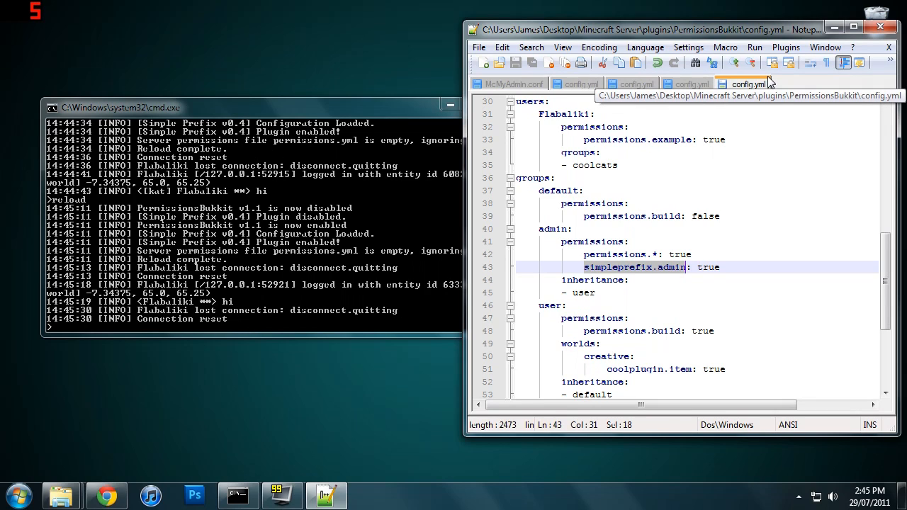